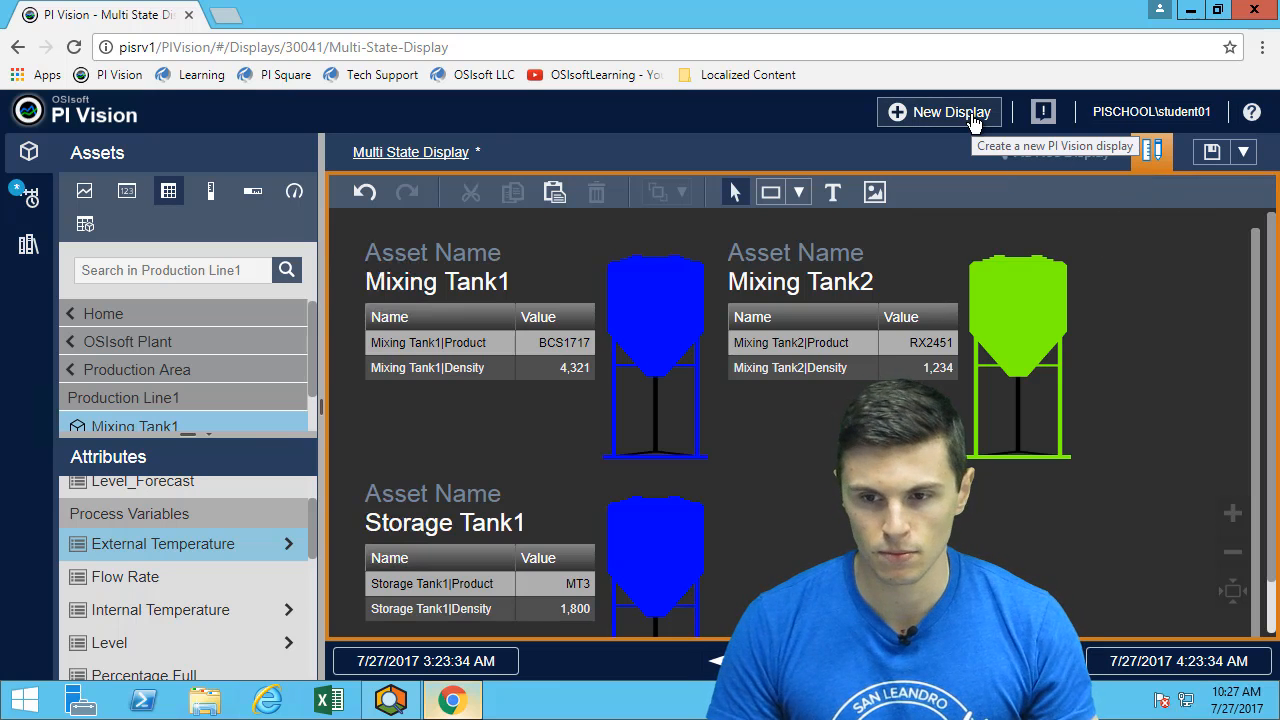
- Start a new blank display, discarding the unsaved Multi State Display
{"action": "left_click", "coordinate": [938, 112]}
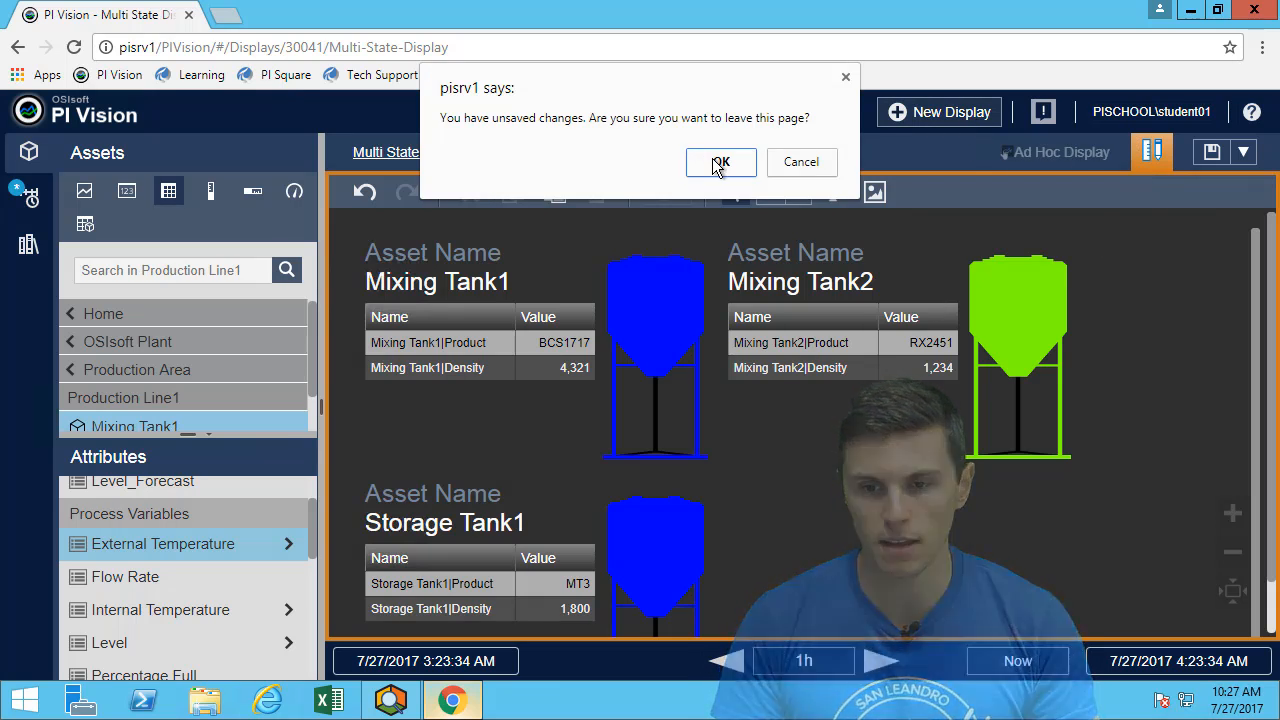
{"action": "left_click", "coordinate": [720, 162]}
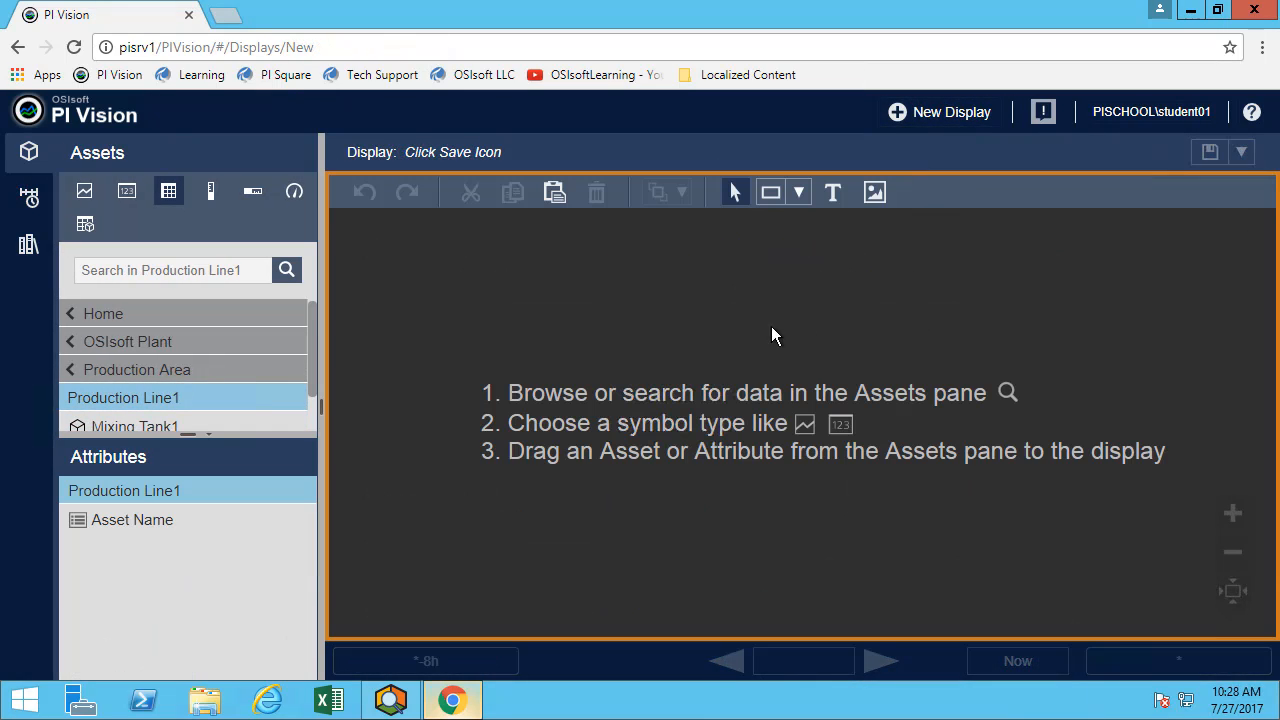
{"action": "mouse_move", "coordinate": [540, 292]}
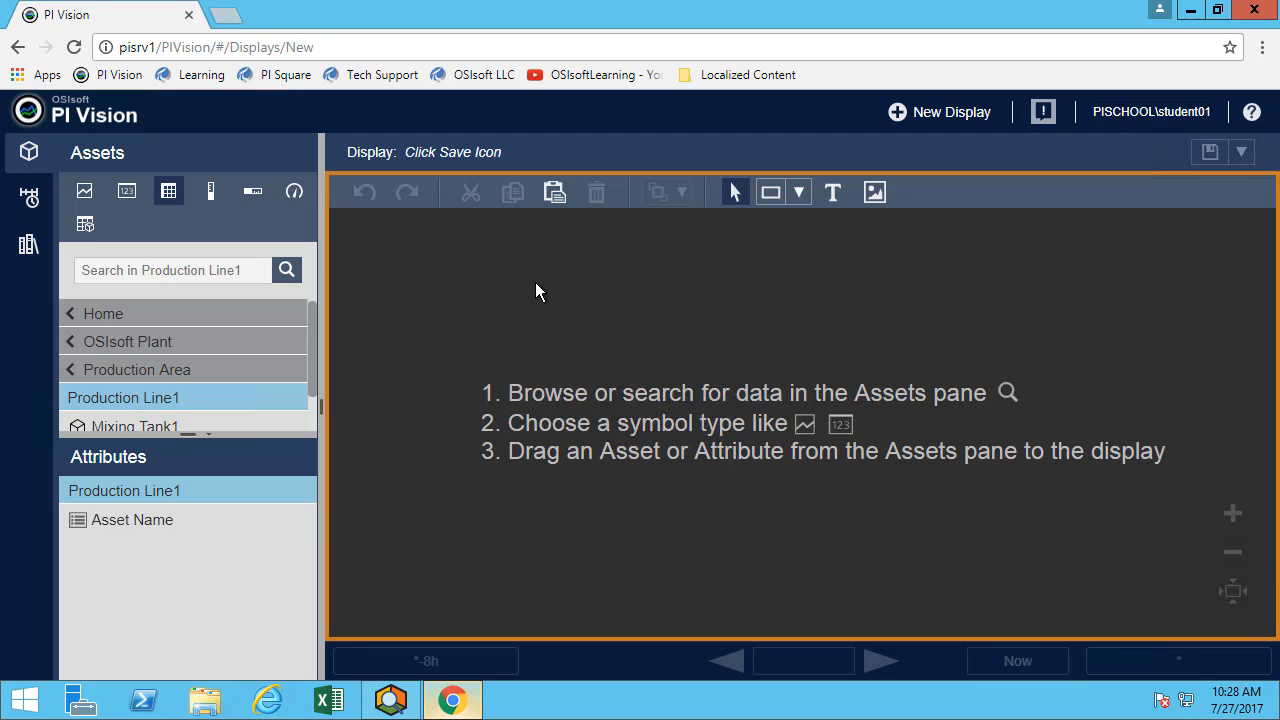
{"action": "mouse_move", "coordinate": [256, 440]}
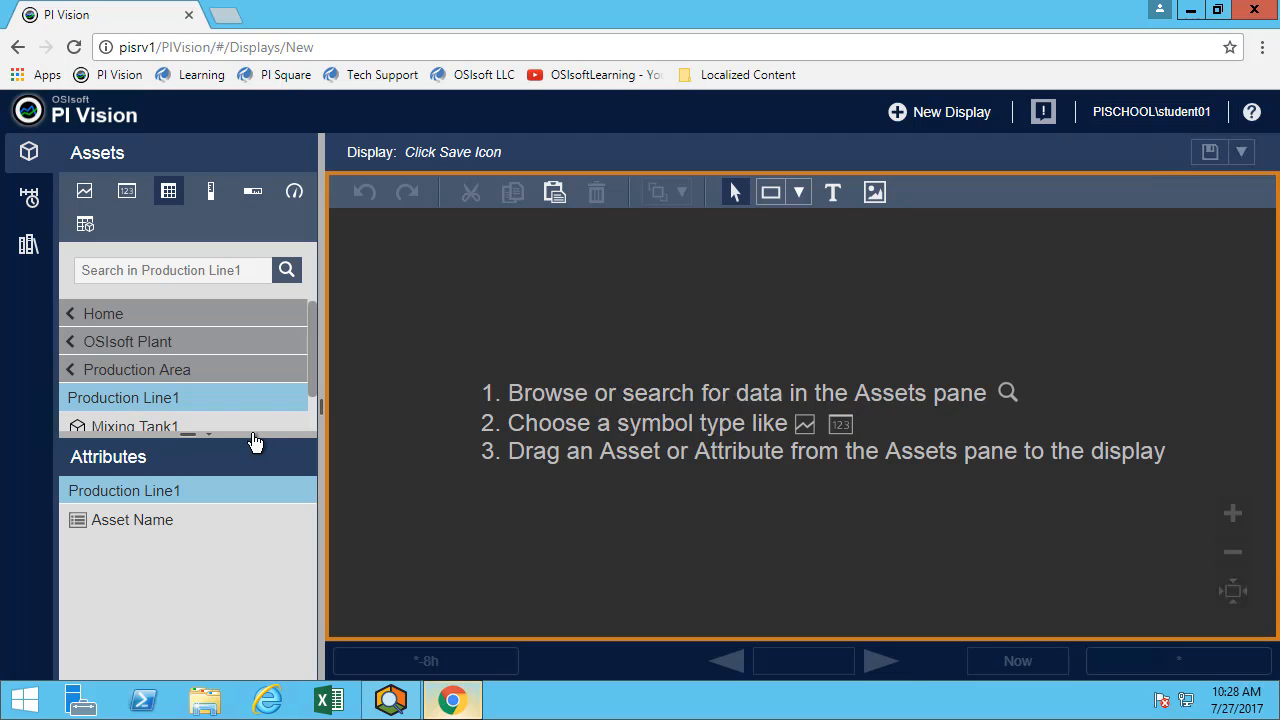
{"action": "mouse_move", "coordinate": [28, 244]}
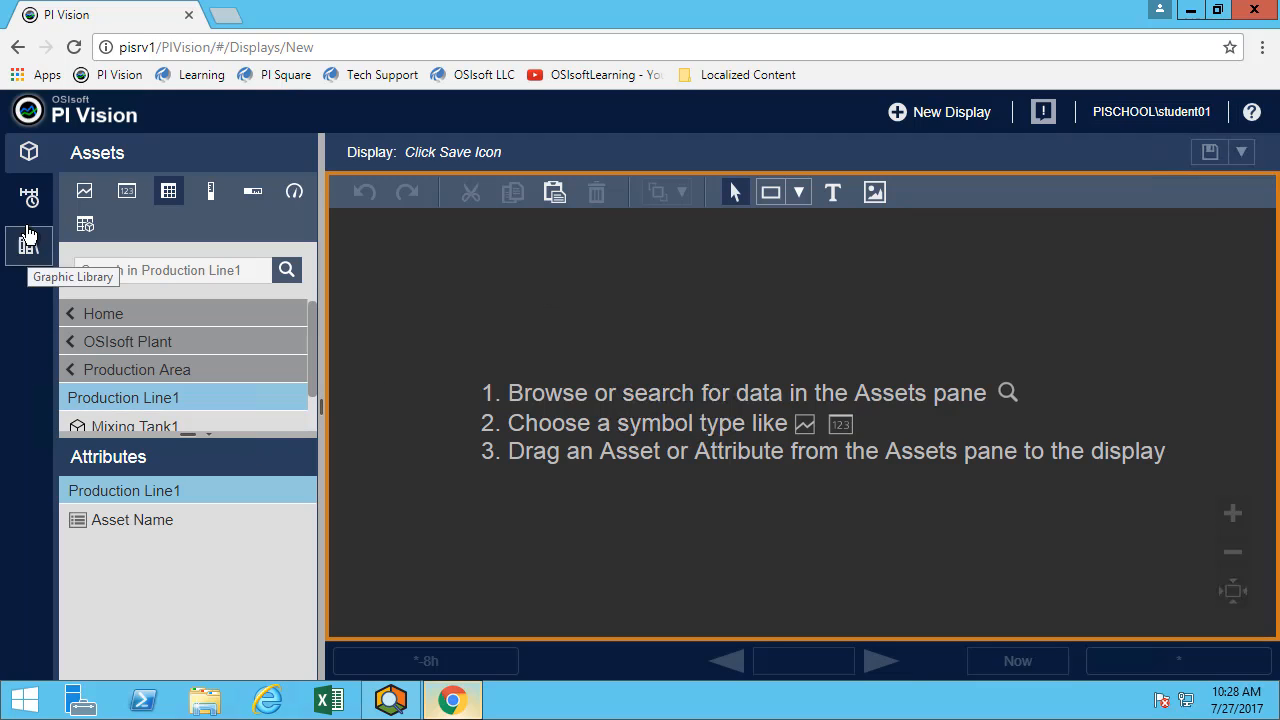
{"action": "mouse_move", "coordinate": [30, 248]}
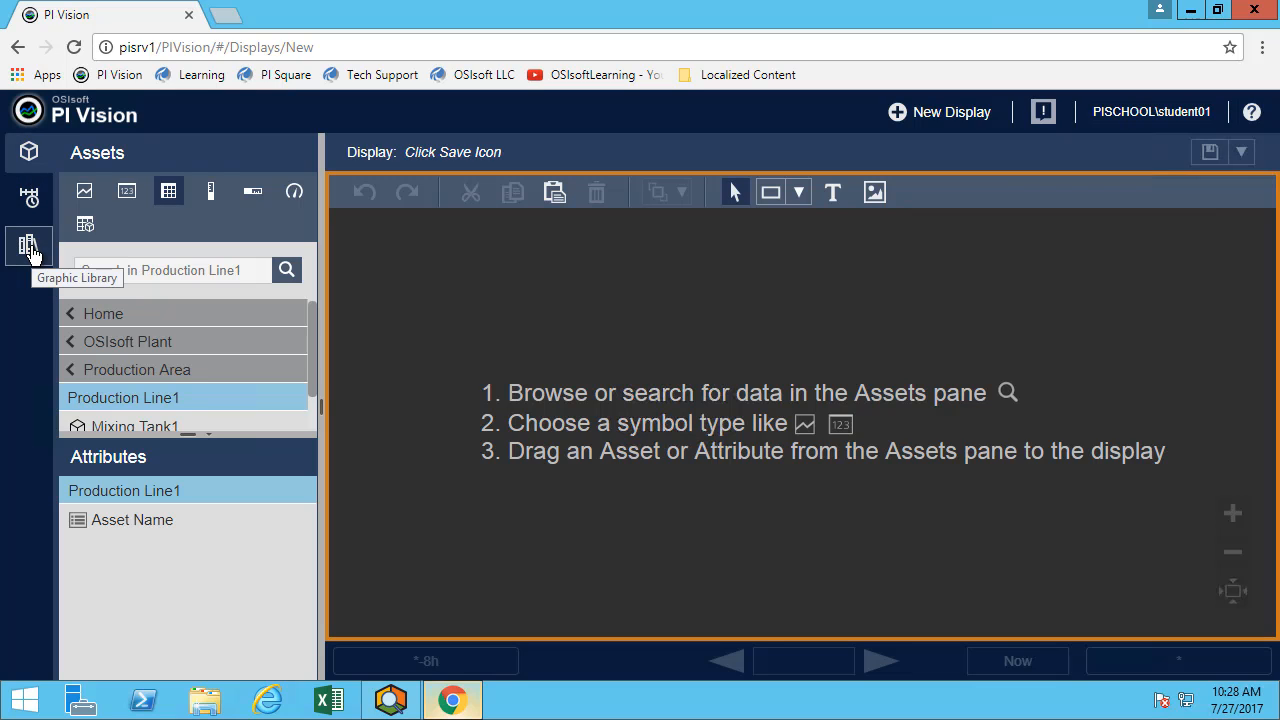
- Place a tank symbol from the Graphic Library's Tanks category at the display's upper left
{"action": "left_click", "coordinate": [28, 248]}
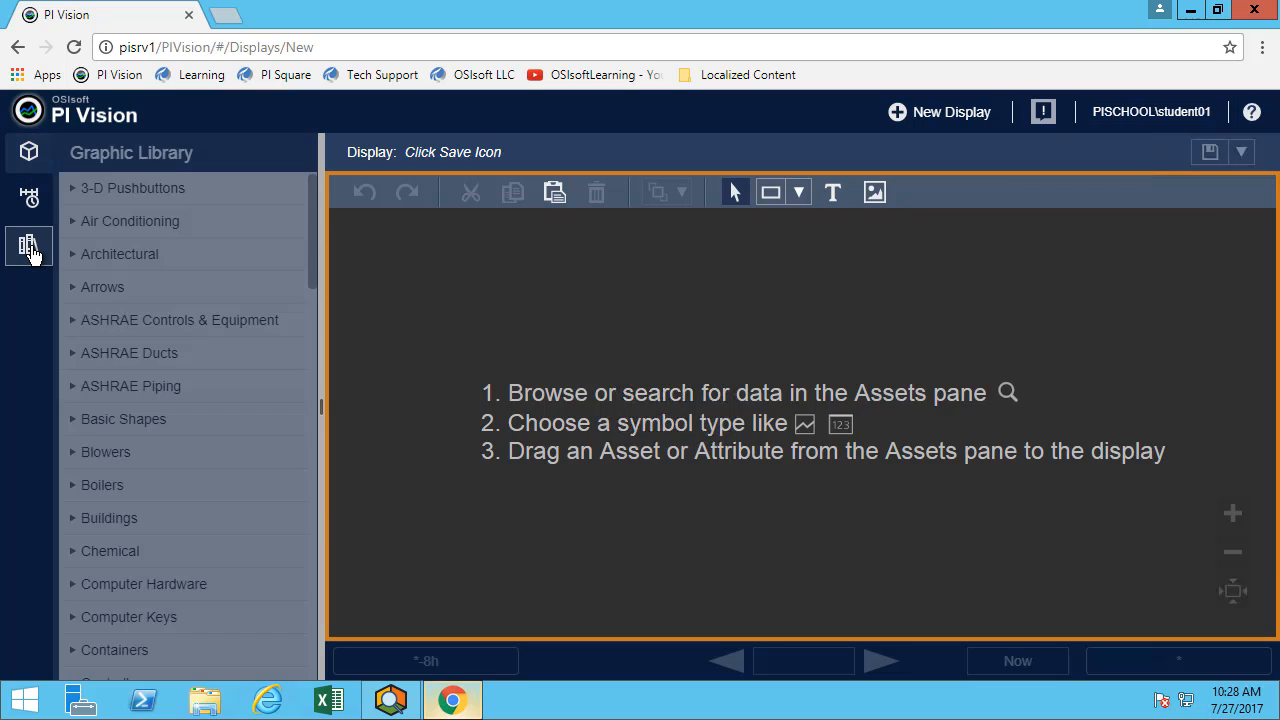
{"action": "scroll", "scroll_direction": "down", "scroll_amount": 3}
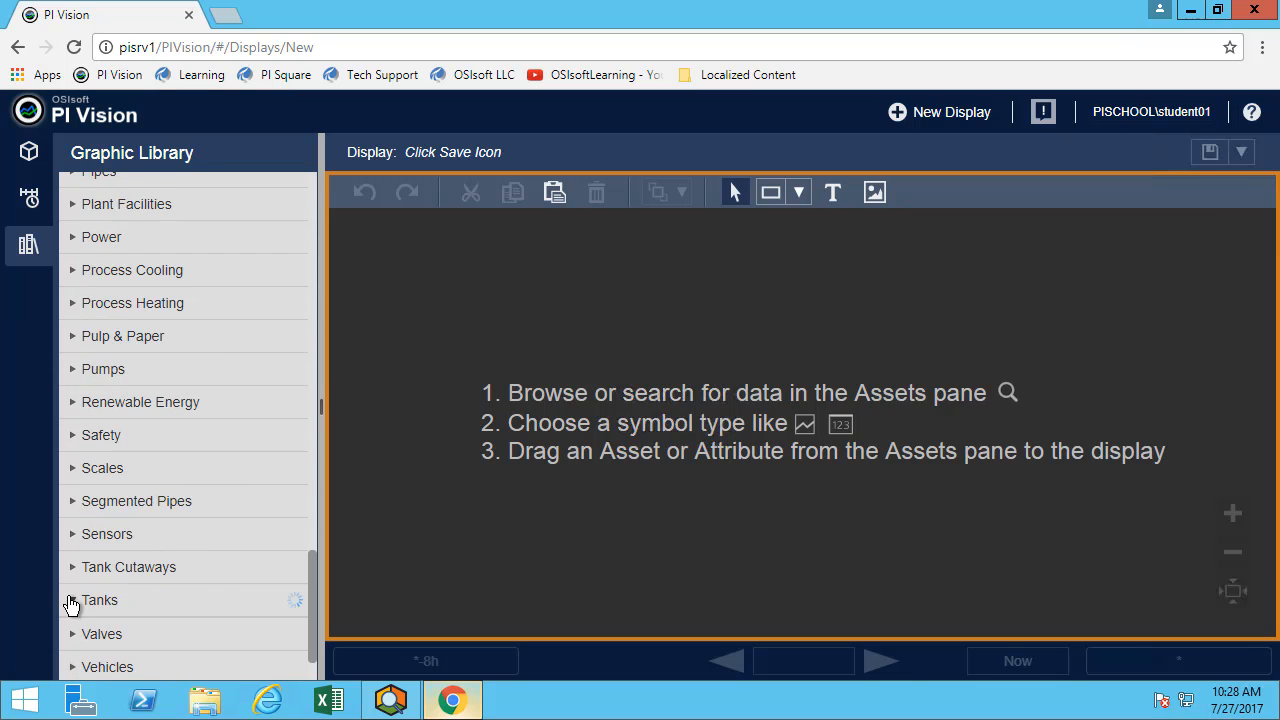
{"action": "left_click", "coordinate": [72, 600]}
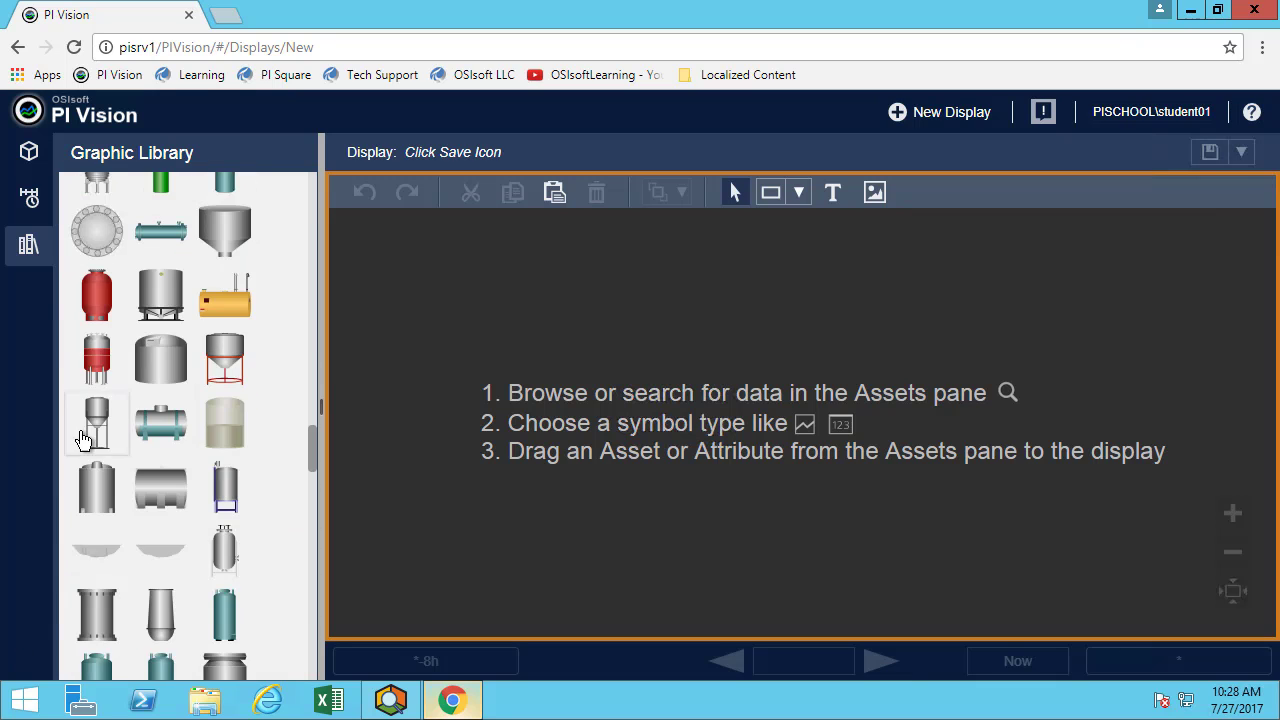
{"action": "left_click_drag", "start_coordinate": [96, 422], "coordinate": [456, 320]}
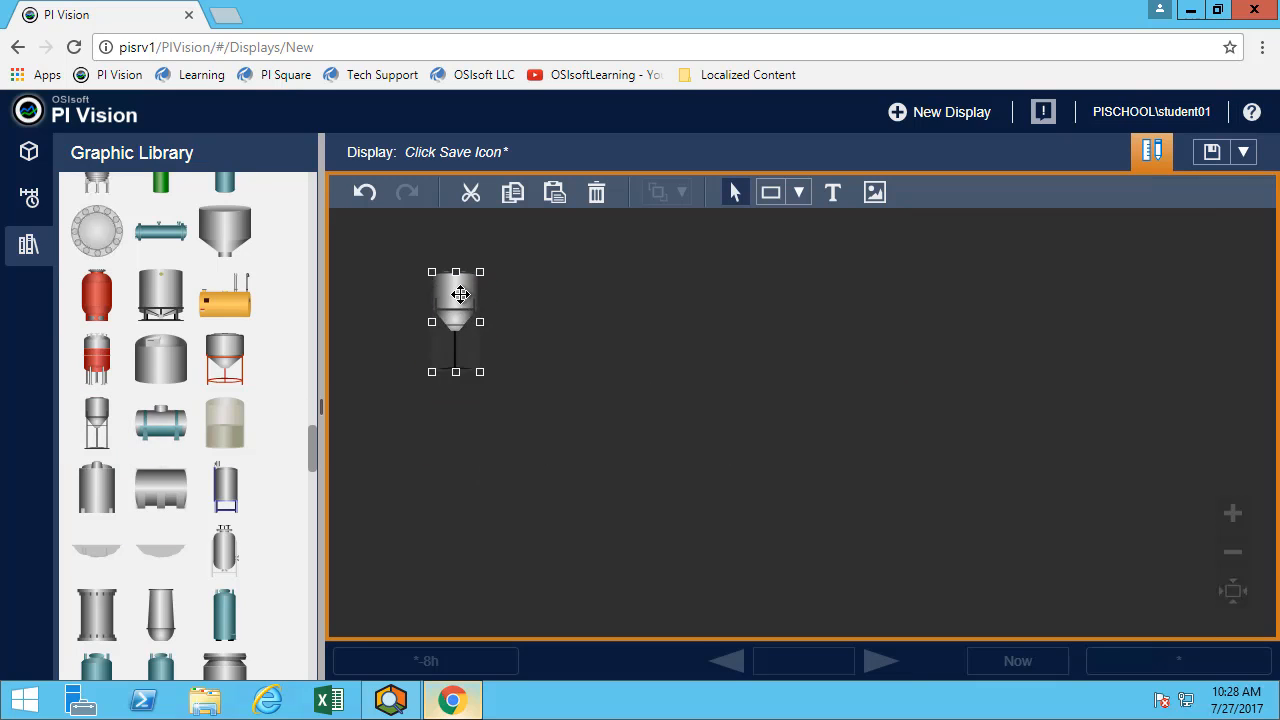
{"action": "left_click_drag", "start_coordinate": [456, 320], "coordinate": [380, 284]}
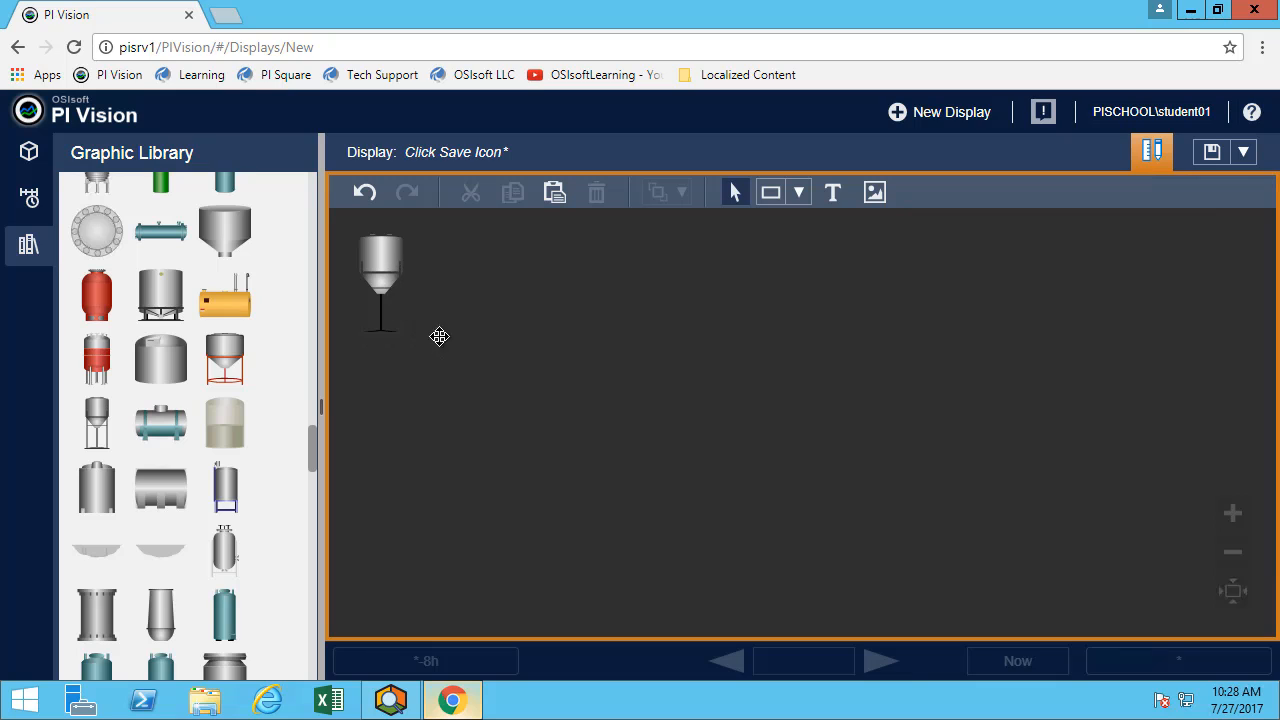
{"action": "mouse_move", "coordinate": [228, 222]}
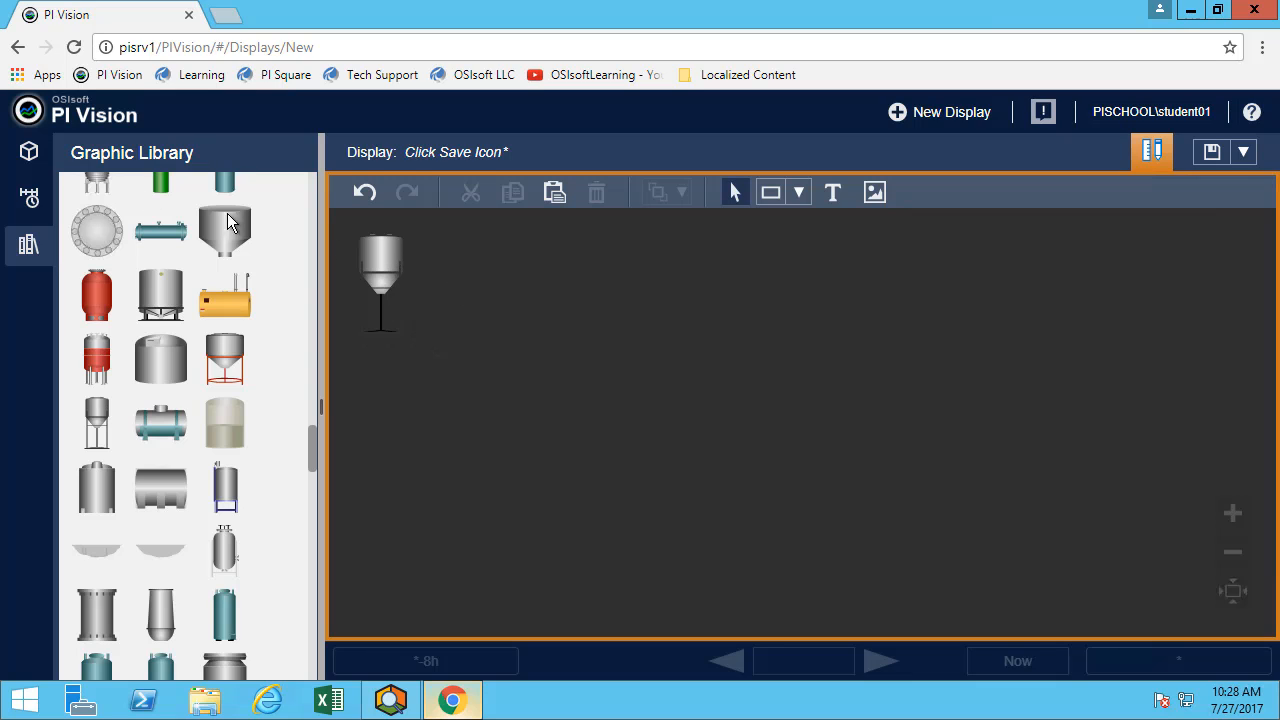
- Show Mixing Tank1's Level as a vertical gauge and enlarge the tank graphic beside it
{"action": "left_click", "coordinate": [28, 152]}
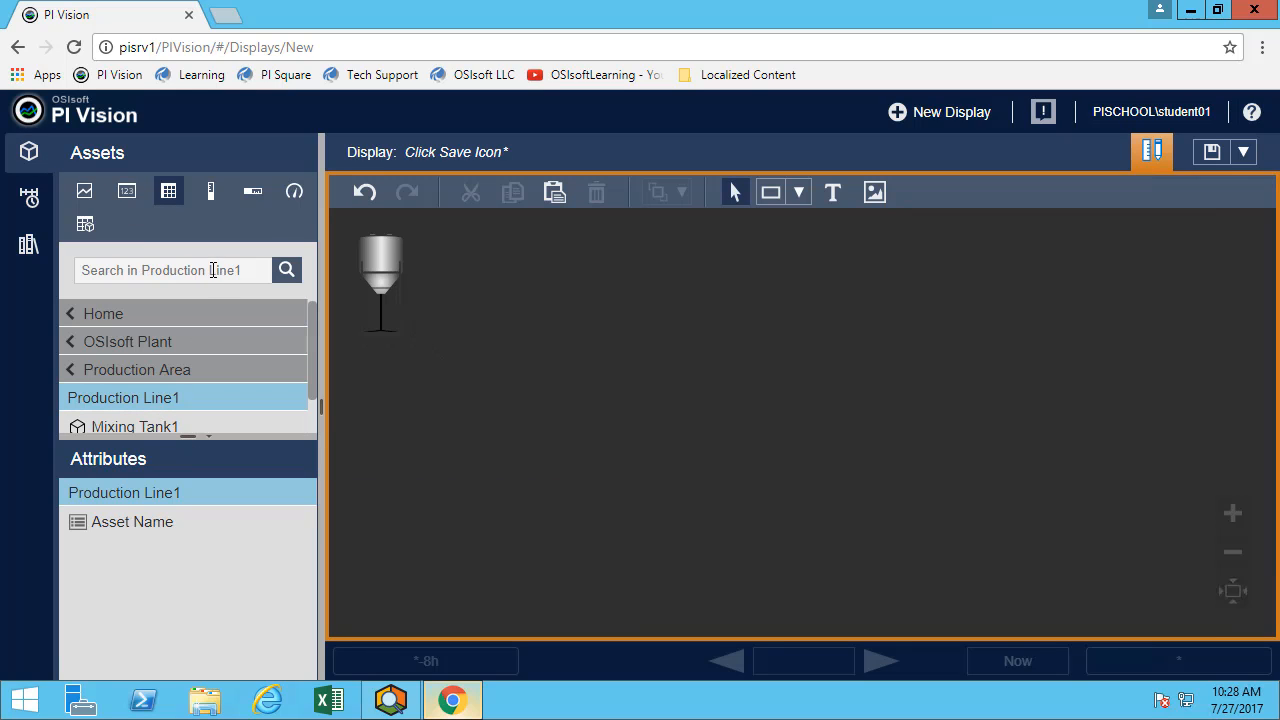
{"action": "left_click", "coordinate": [134, 426]}
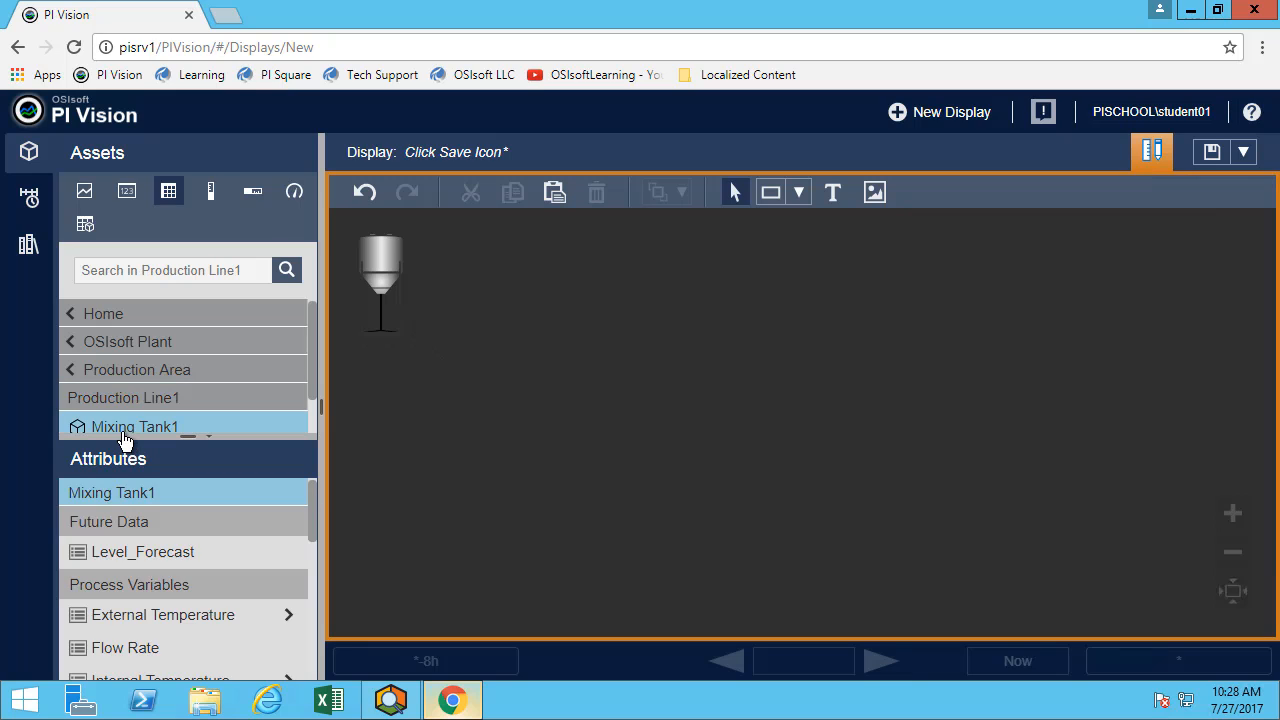
{"action": "mouse_move", "coordinate": [192, 188]}
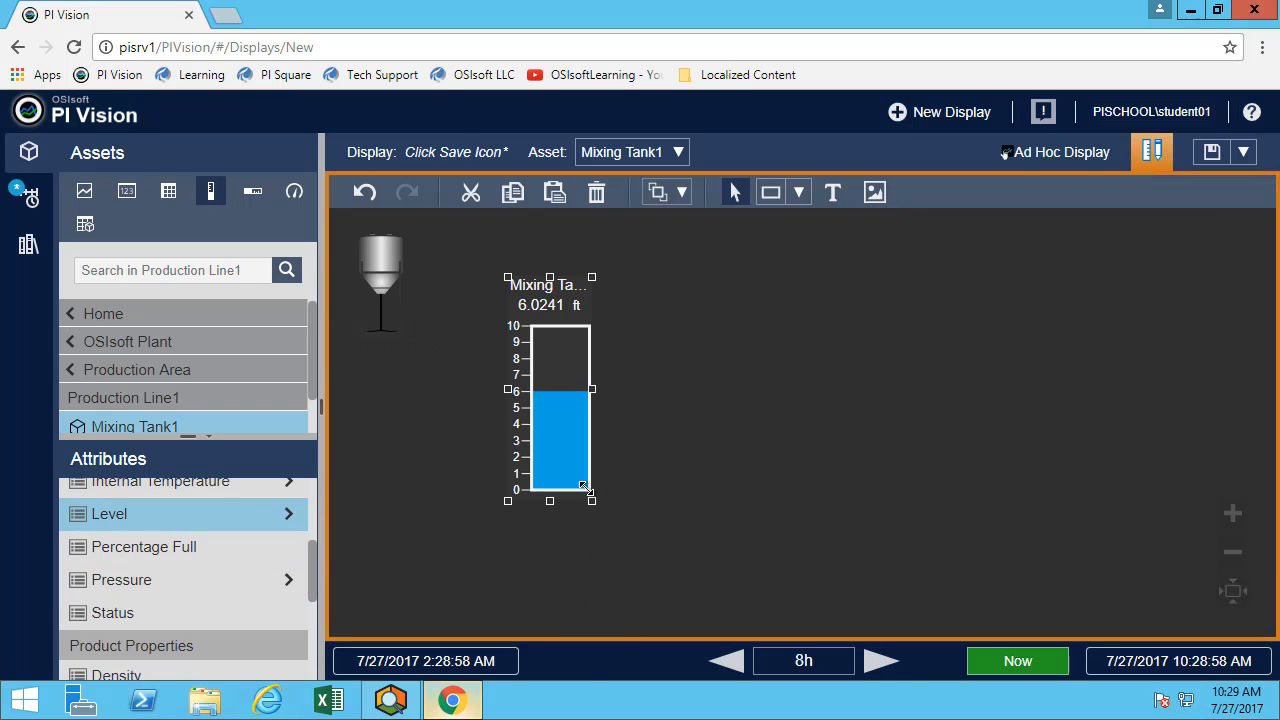
{"action": "left_click_drag", "start_coordinate": [548, 390], "coordinate": [476, 350]}
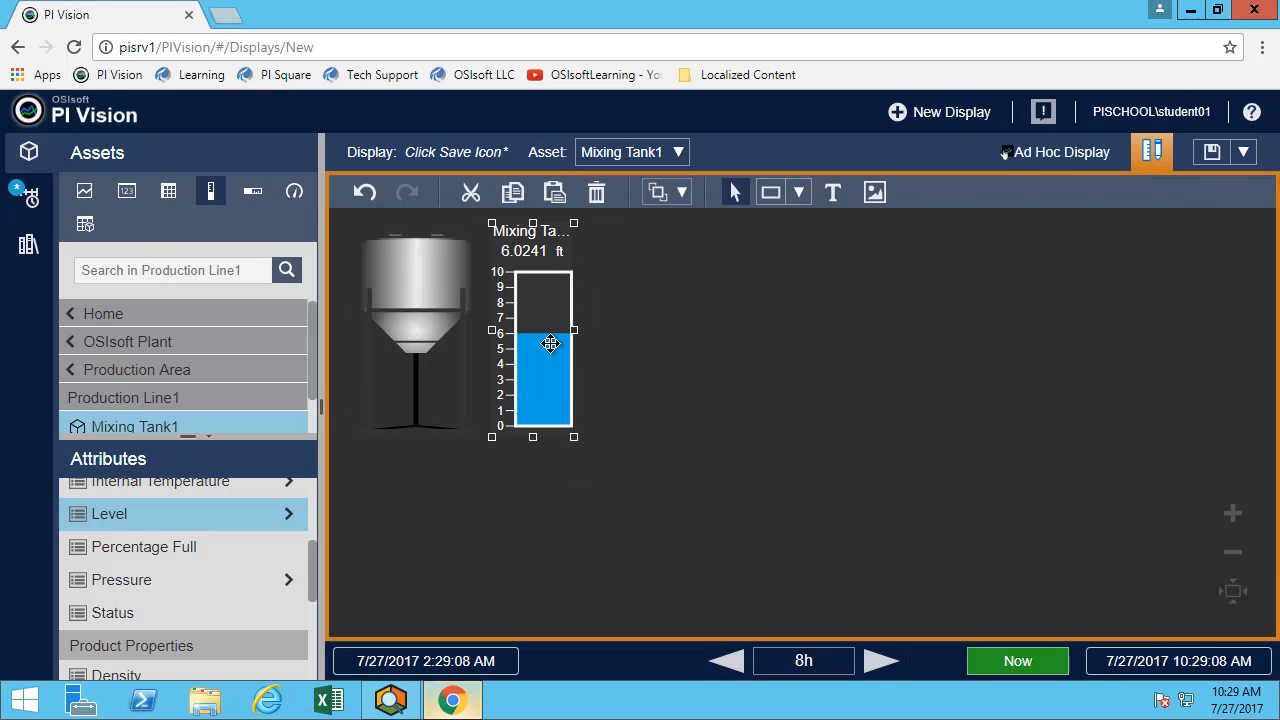
- Add a multi-state to the level gauge driven by Mixing Tank1's External Temperature
{"action": "right_click", "coordinate": [550, 344]}
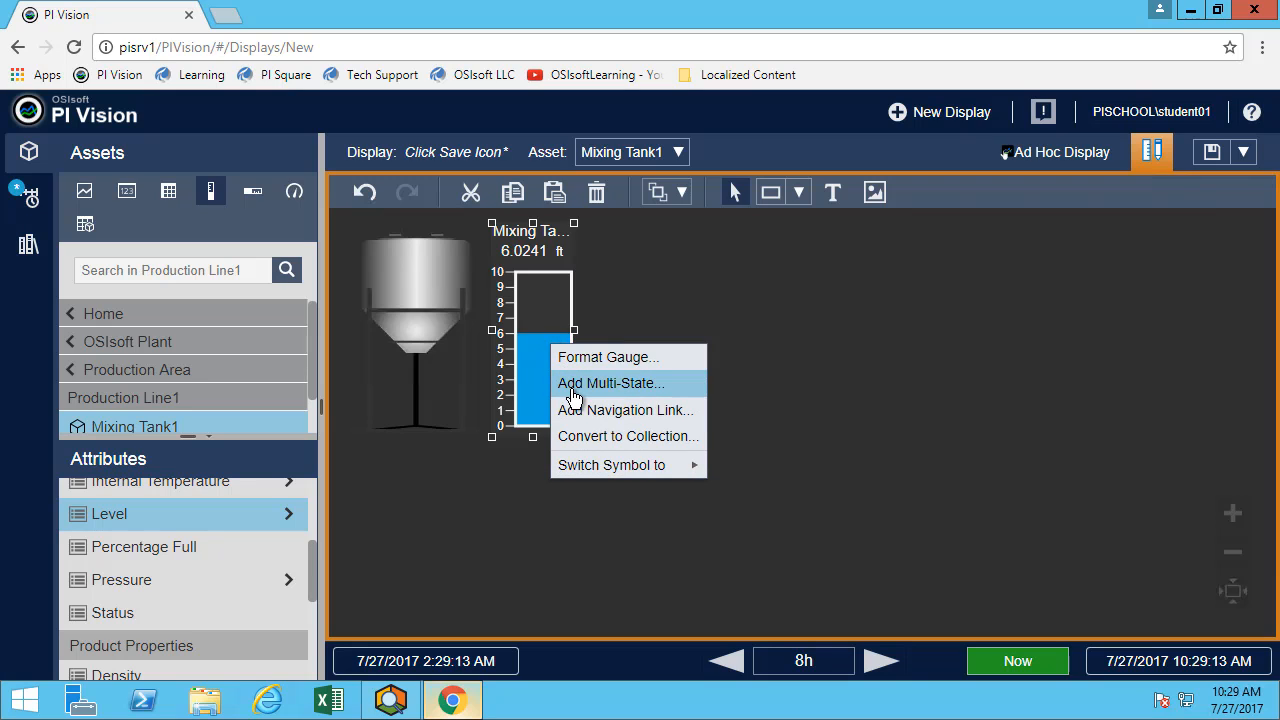
{"action": "left_click", "coordinate": [612, 384]}
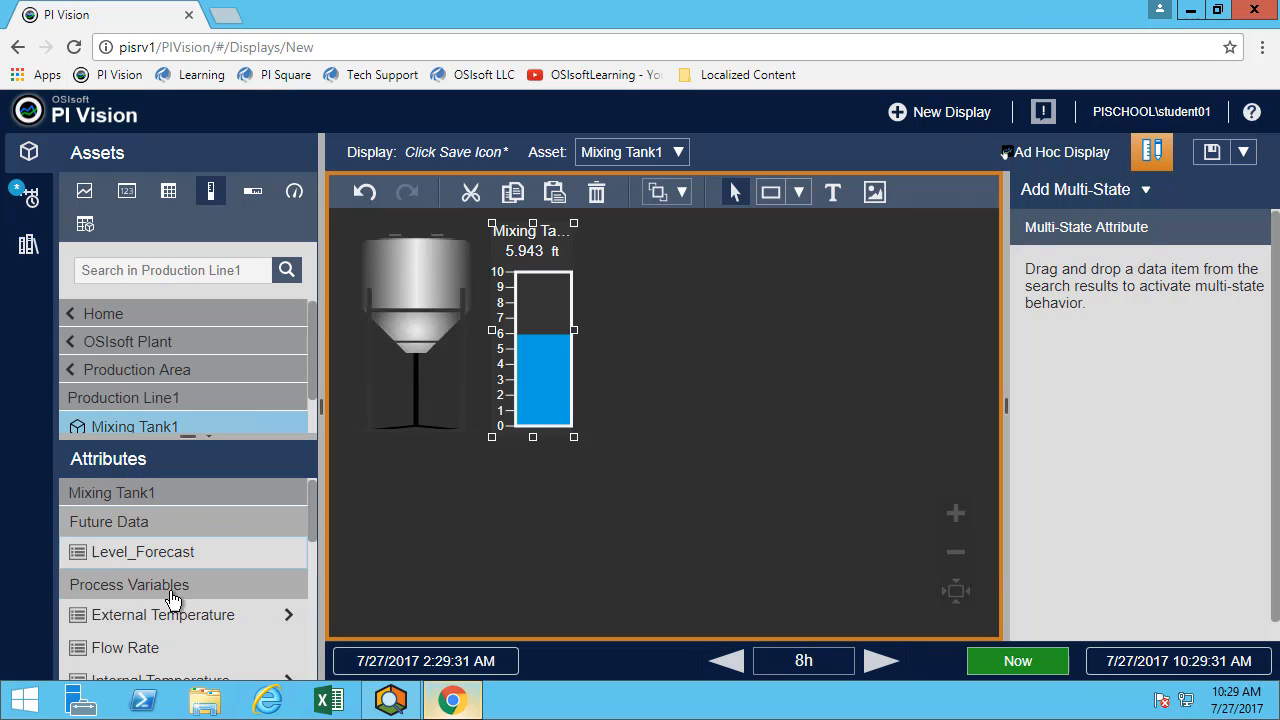
{"action": "left_click_drag", "start_coordinate": [160, 616], "coordinate": [1130, 276]}
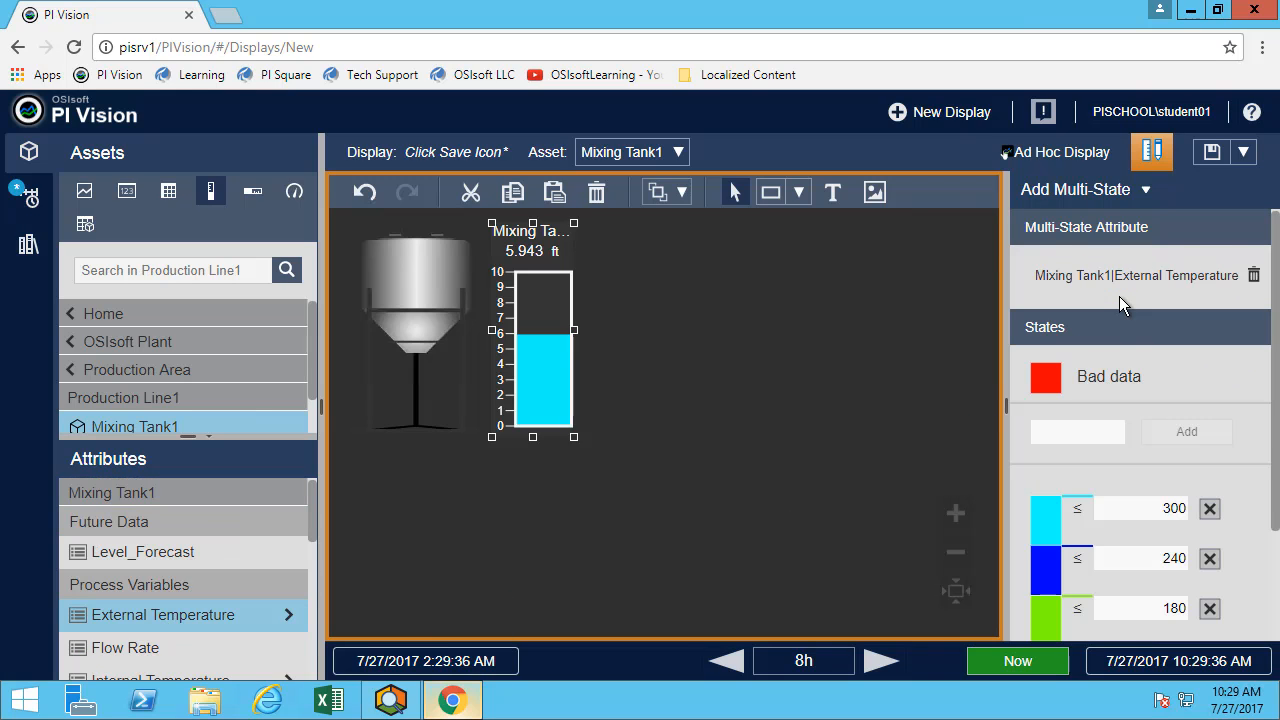
{"action": "mouse_move", "coordinate": [1144, 368]}
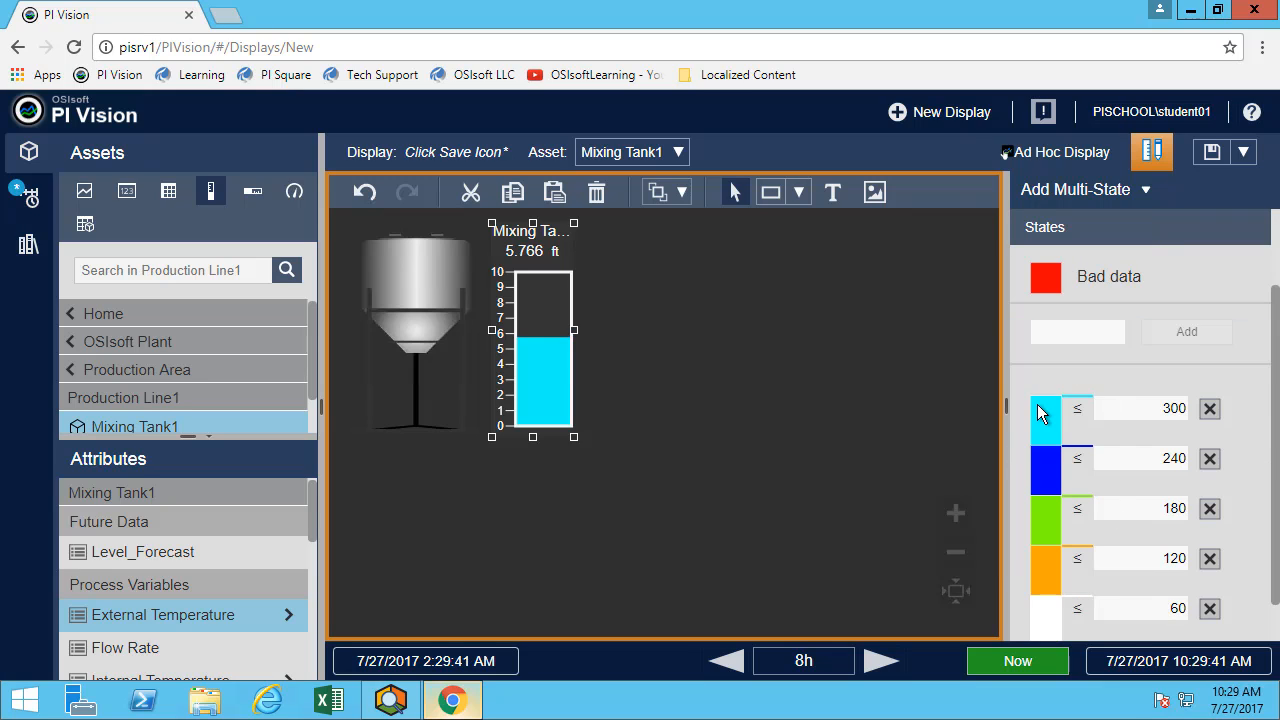
{"action": "left_click", "coordinate": [1044, 408]}
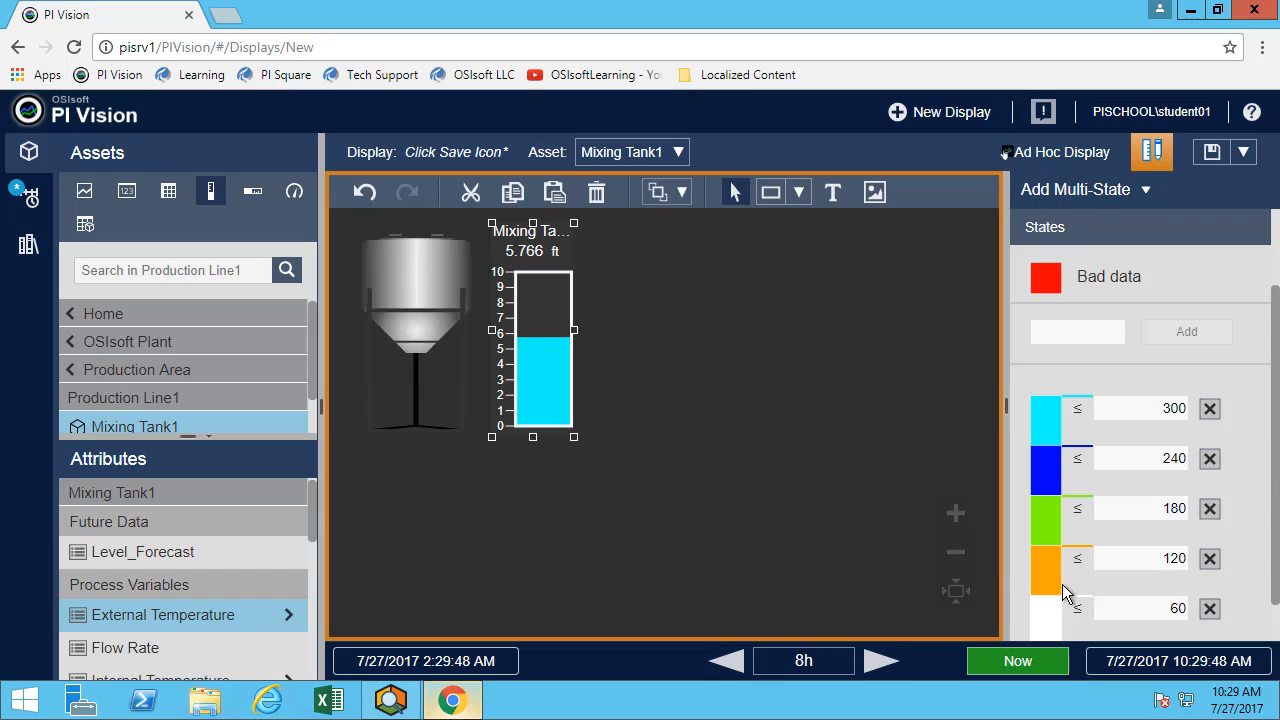
{"action": "mouse_move", "coordinate": [528, 306]}
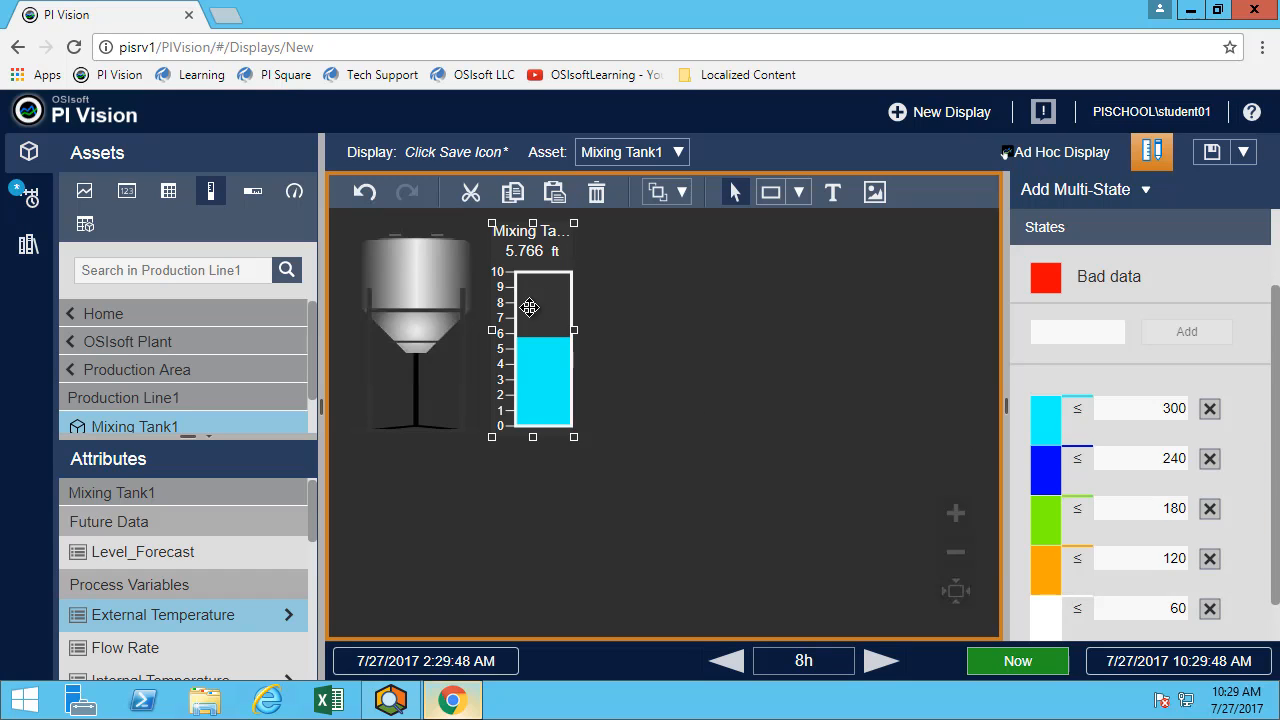
{"action": "mouse_move", "coordinate": [544, 346]}
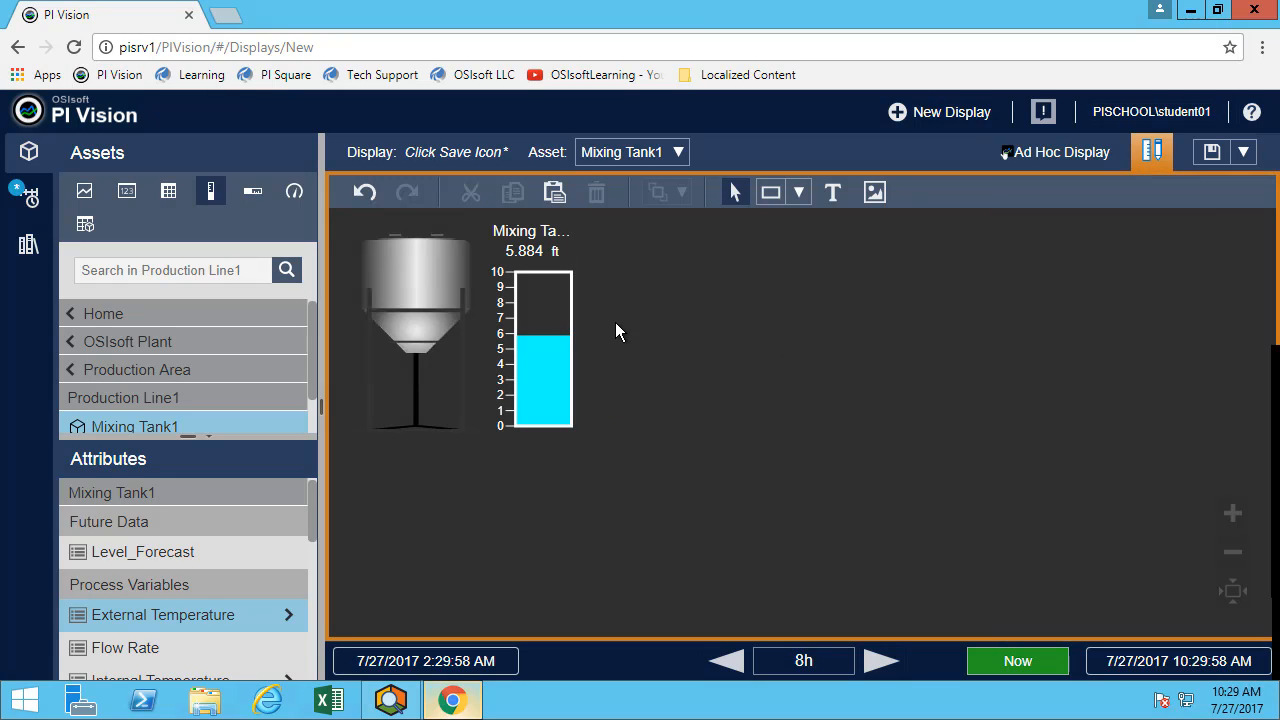
{"action": "mouse_move", "coordinate": [456, 328]}
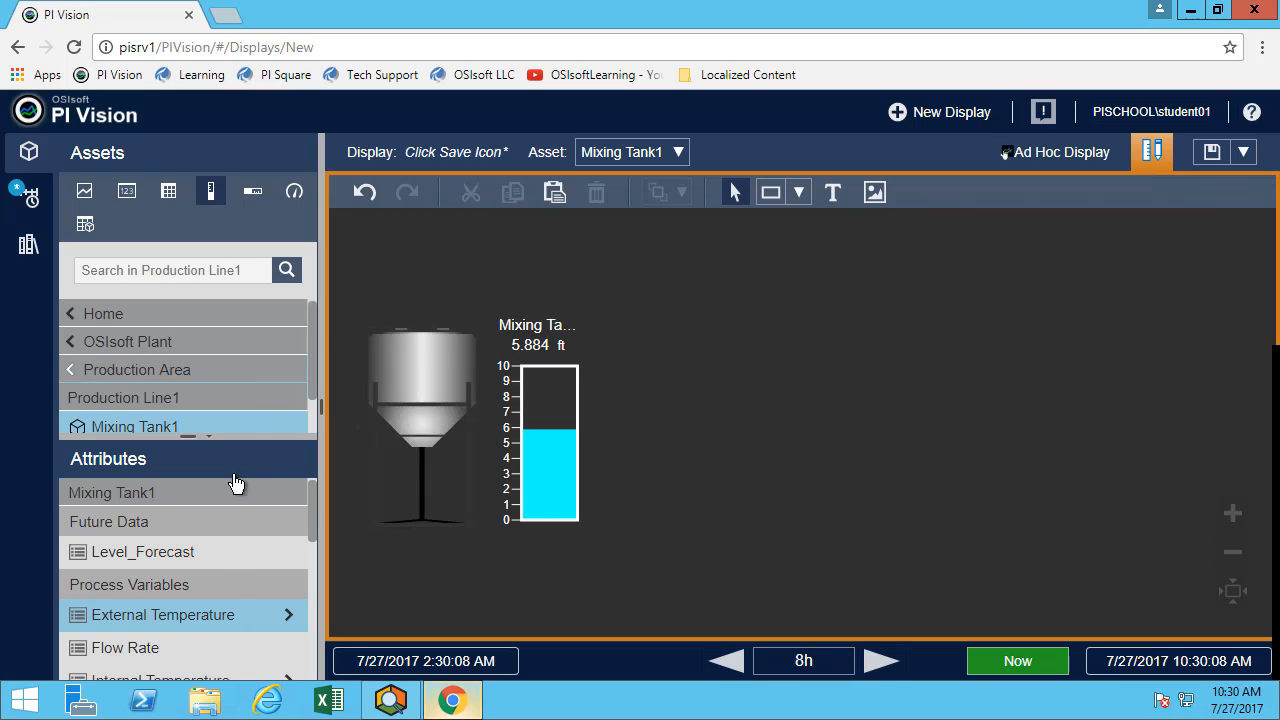
- Scroll the attributes list to reach Asset Name for placing above the tank and gauge
{"action": "scroll", "scroll_direction": "down", "scroll_amount": 3}
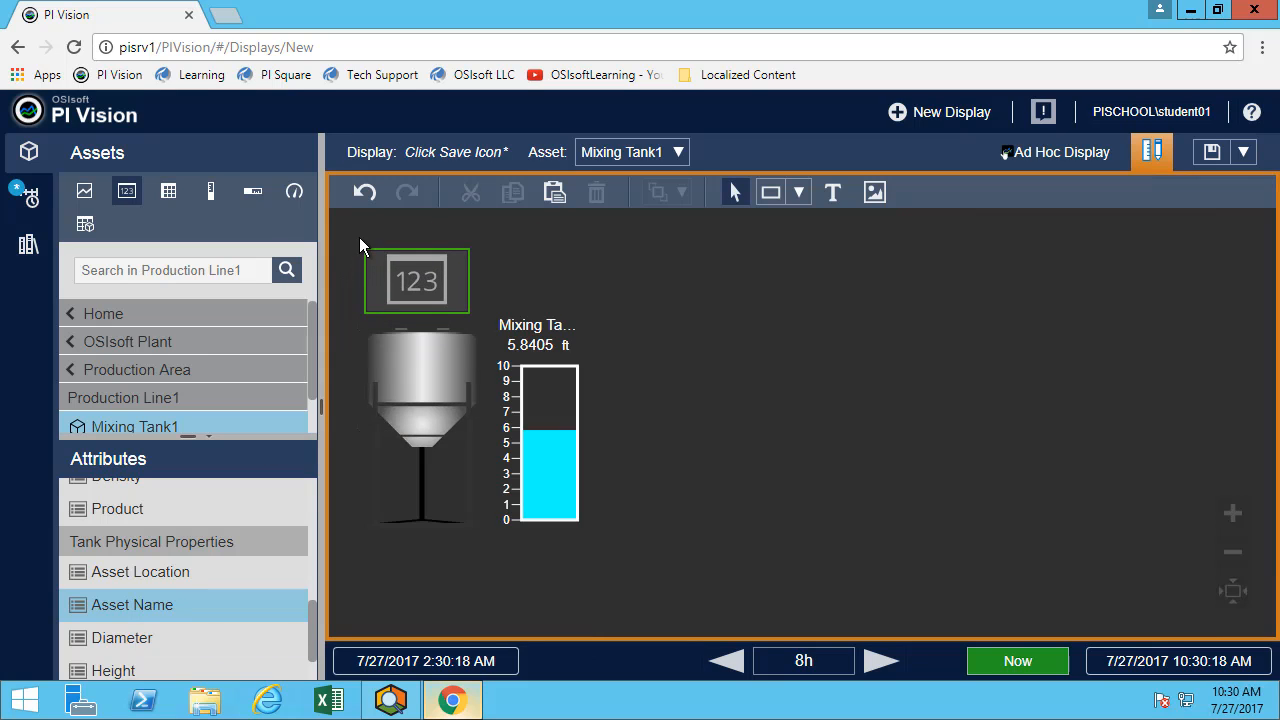
- Format the Asset Name value as a large title without label or timestamp
{"action": "right_click", "coordinate": [416, 280]}
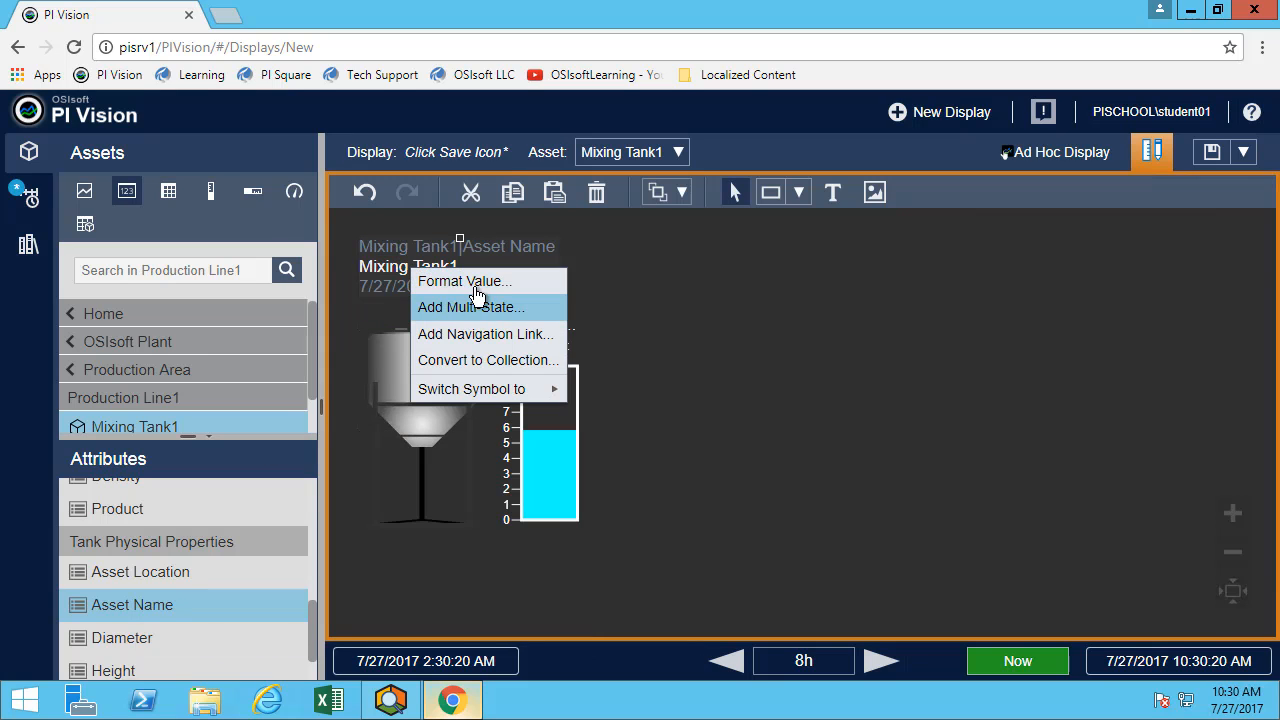
{"action": "left_click", "coordinate": [466, 280]}
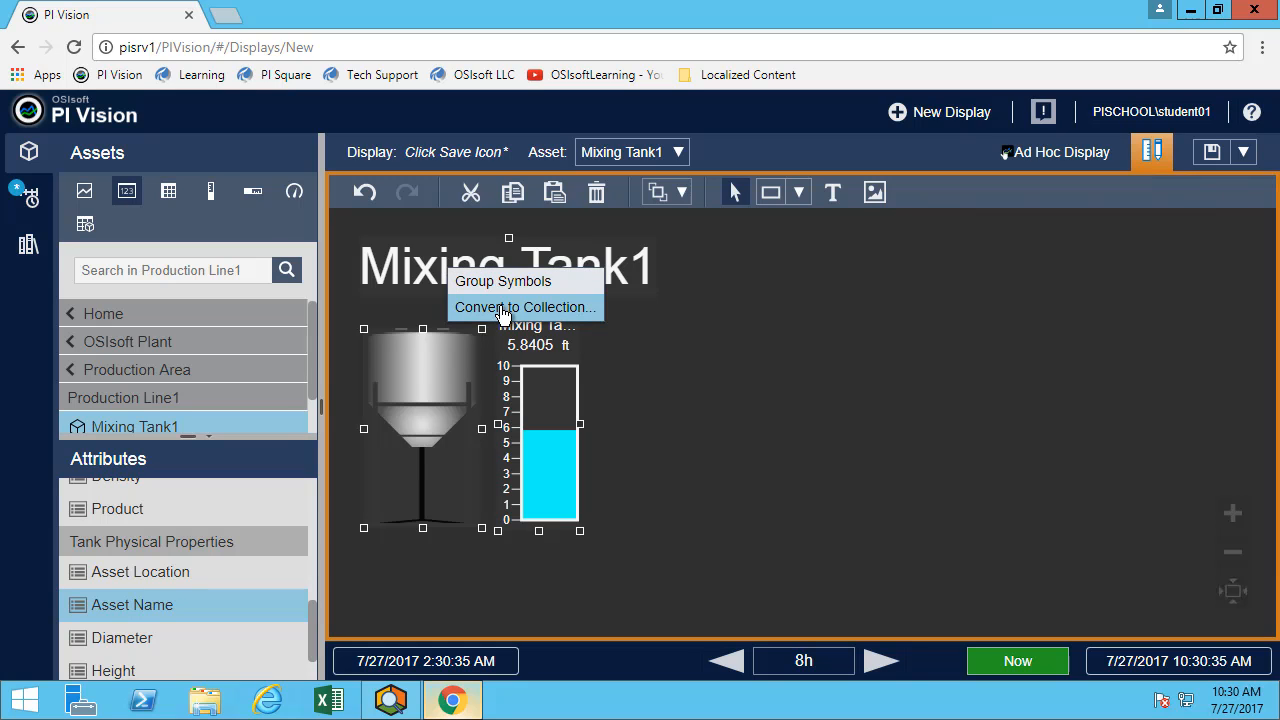
- Set the collection's search root to Production Area and return all descendant assets
{"action": "left_click", "coordinate": [524, 308]}
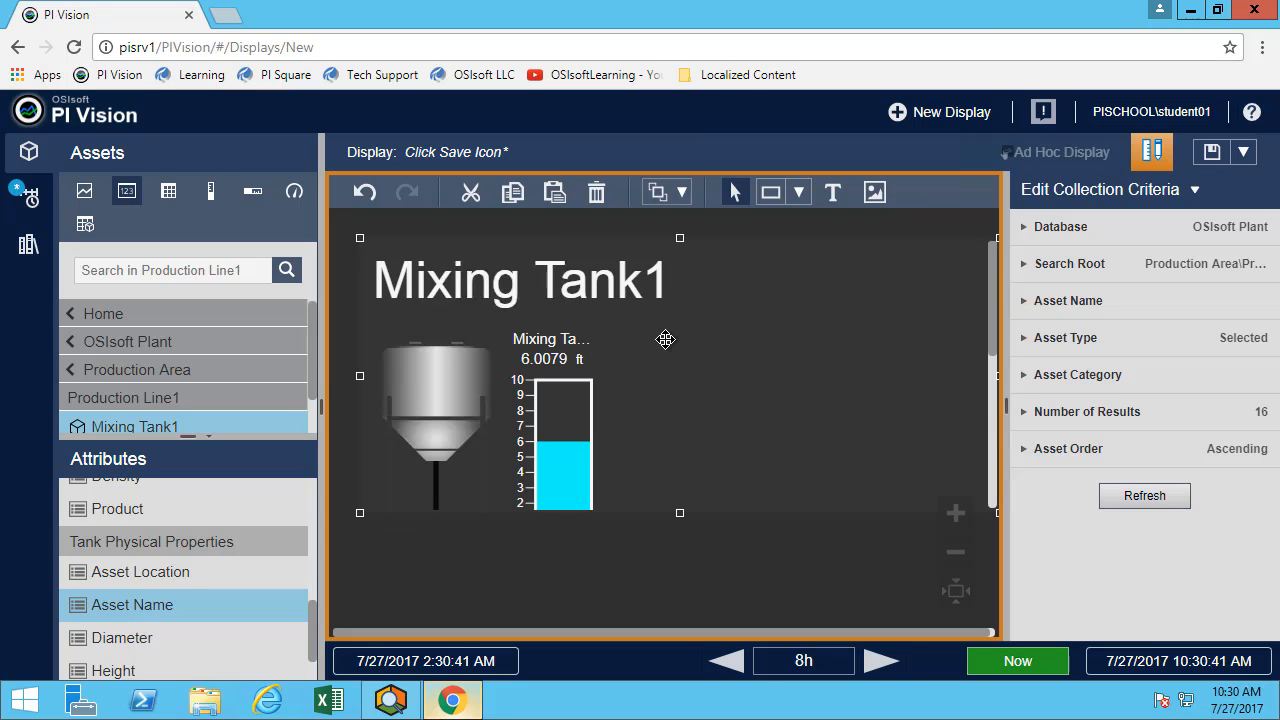
{"action": "left_click", "coordinate": [1072, 264]}
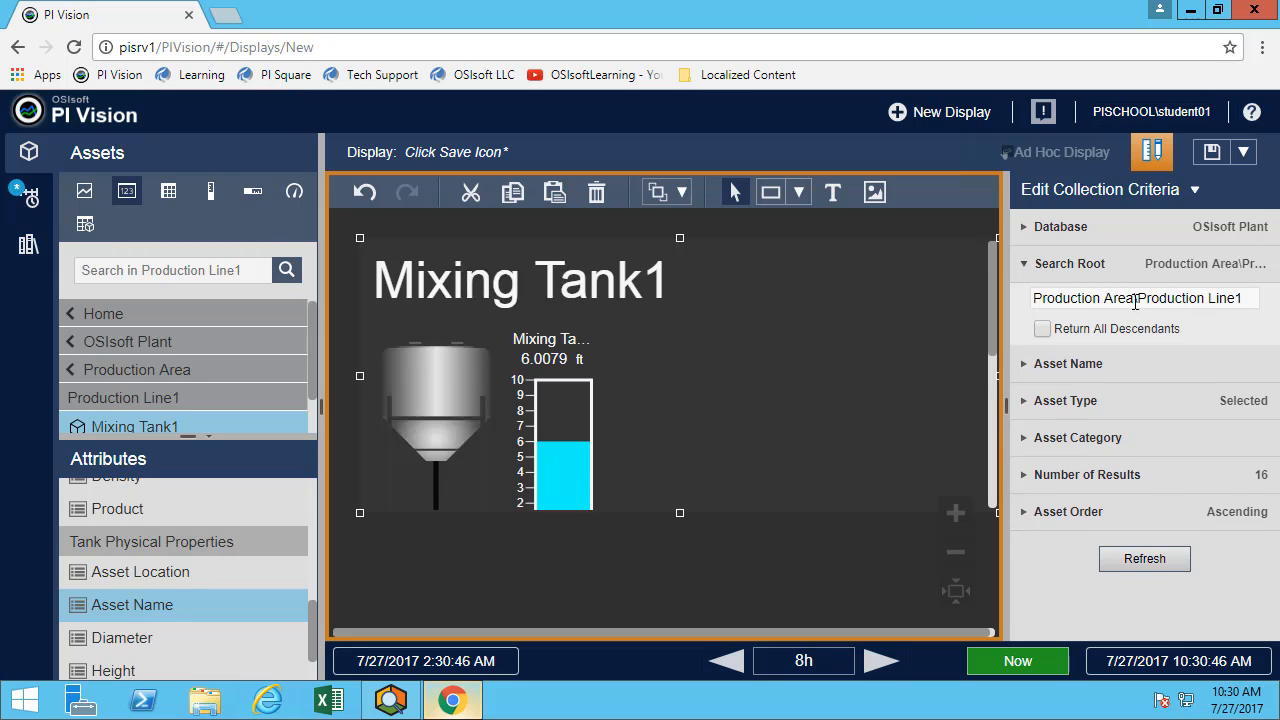
{"action": "double_click", "coordinate": [1196, 298]}
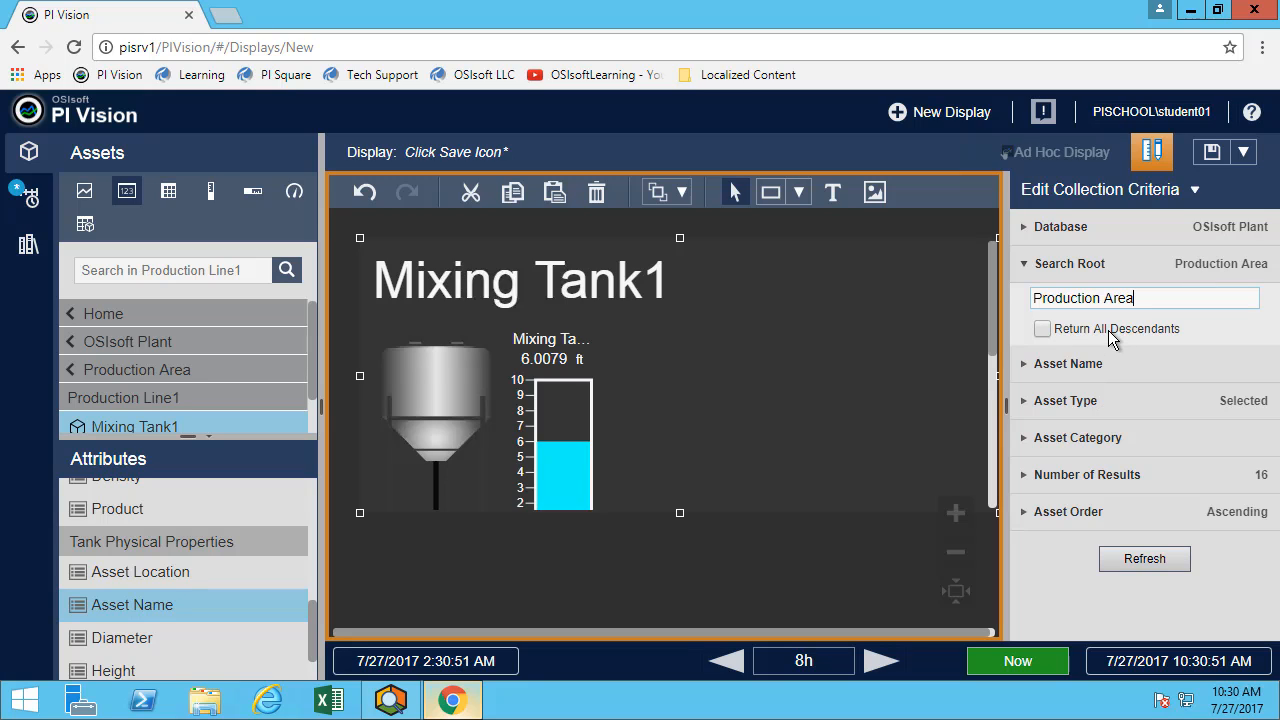
{"action": "left_click", "coordinate": [1044, 328]}
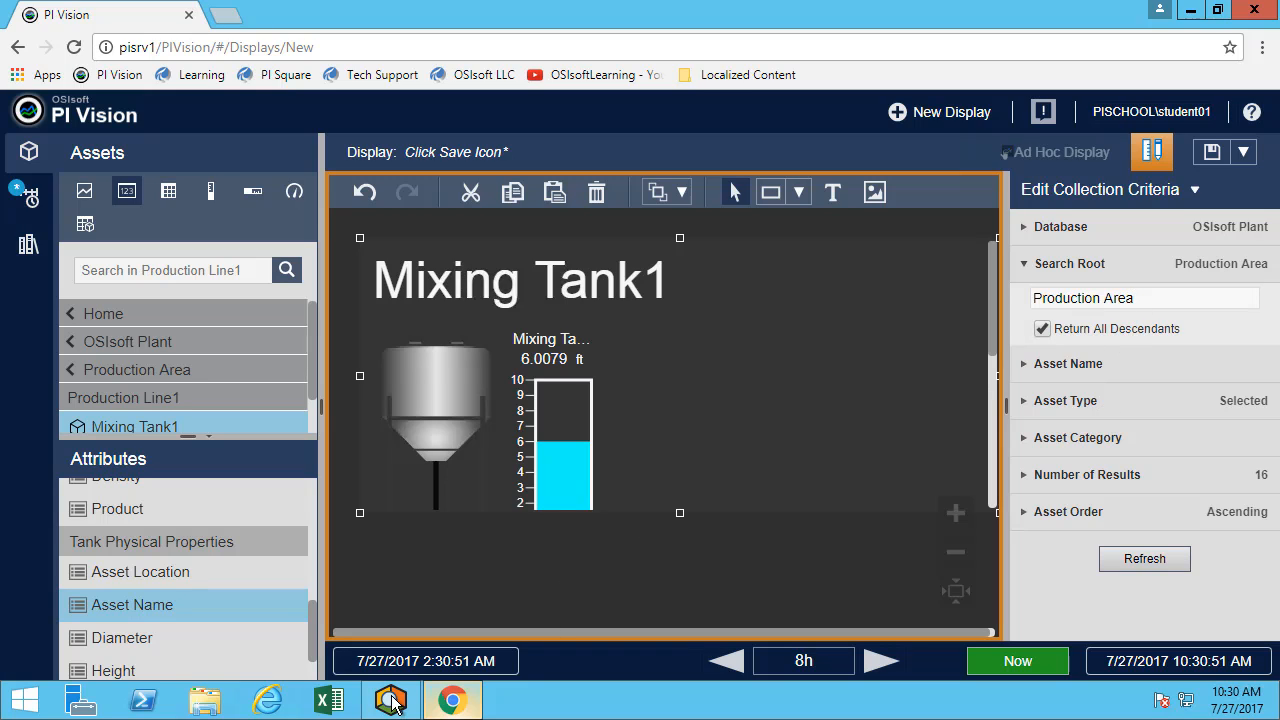
- Check Mixing Tank1's template in PI System Explorer, then return to the PI Vision display
{"action": "left_click", "coordinate": [390, 700]}
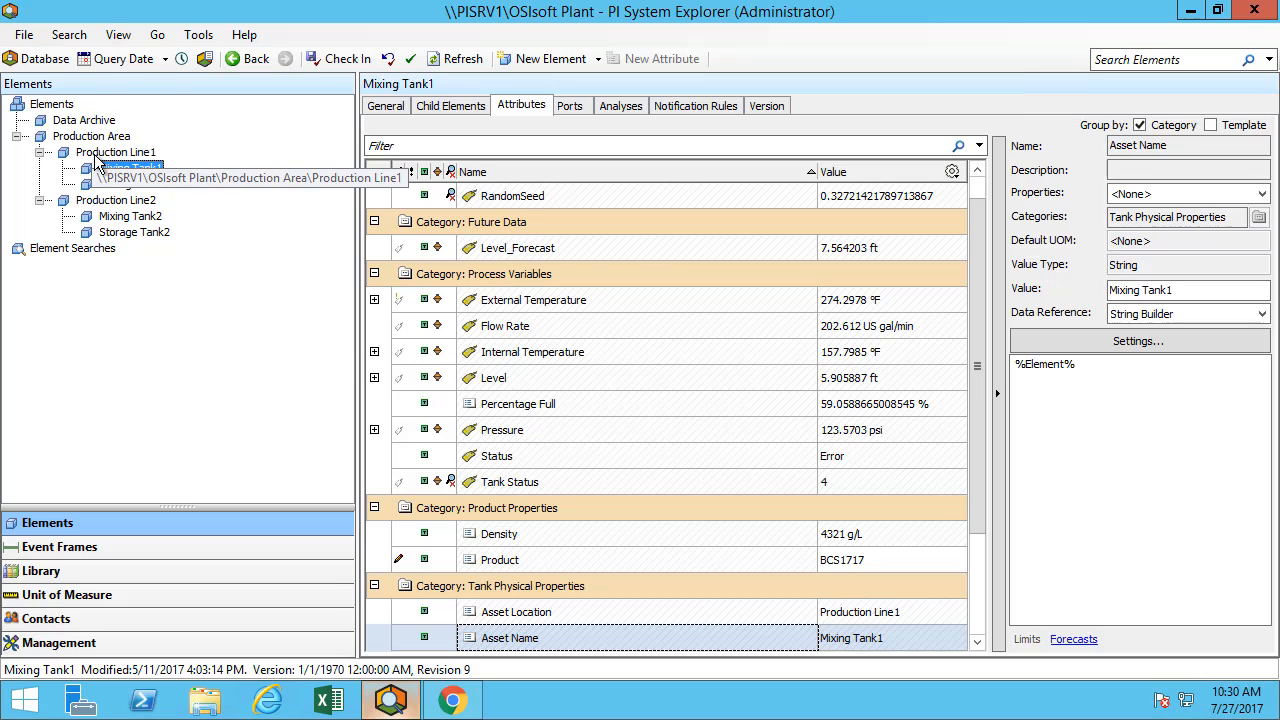
{"action": "left_click", "coordinate": [132, 184]}
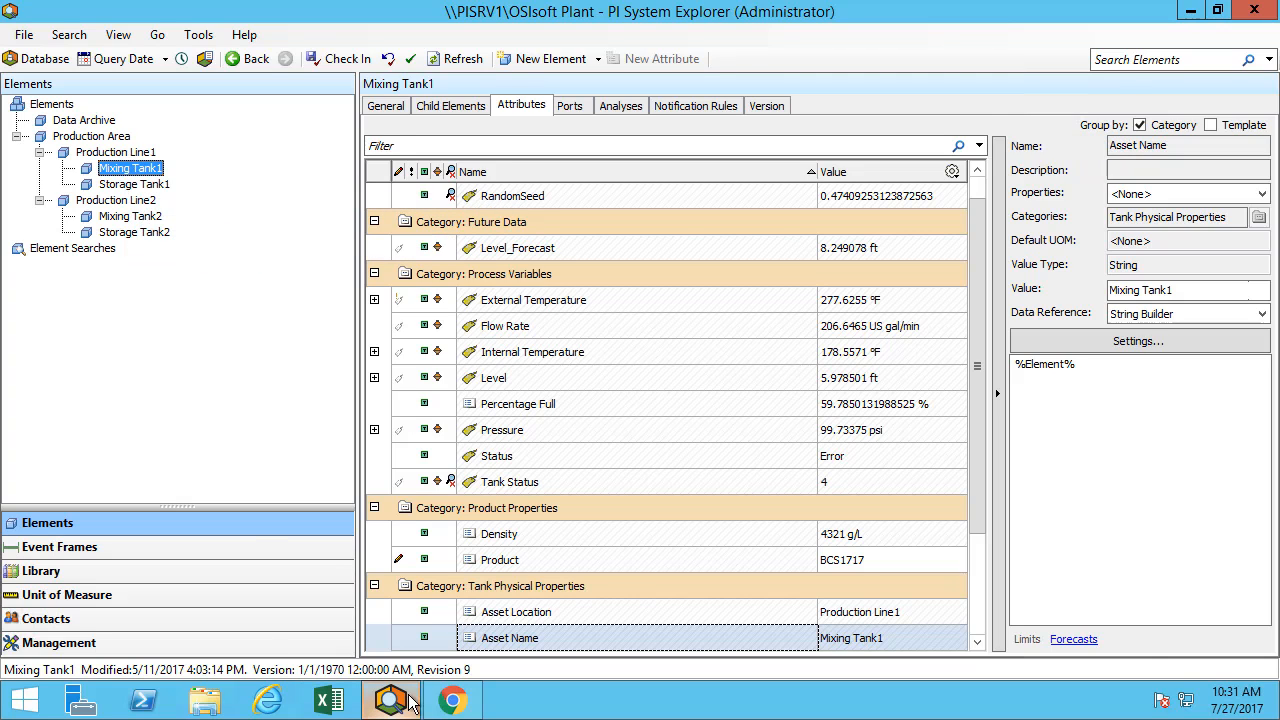
{"action": "left_click", "coordinate": [468, 698]}
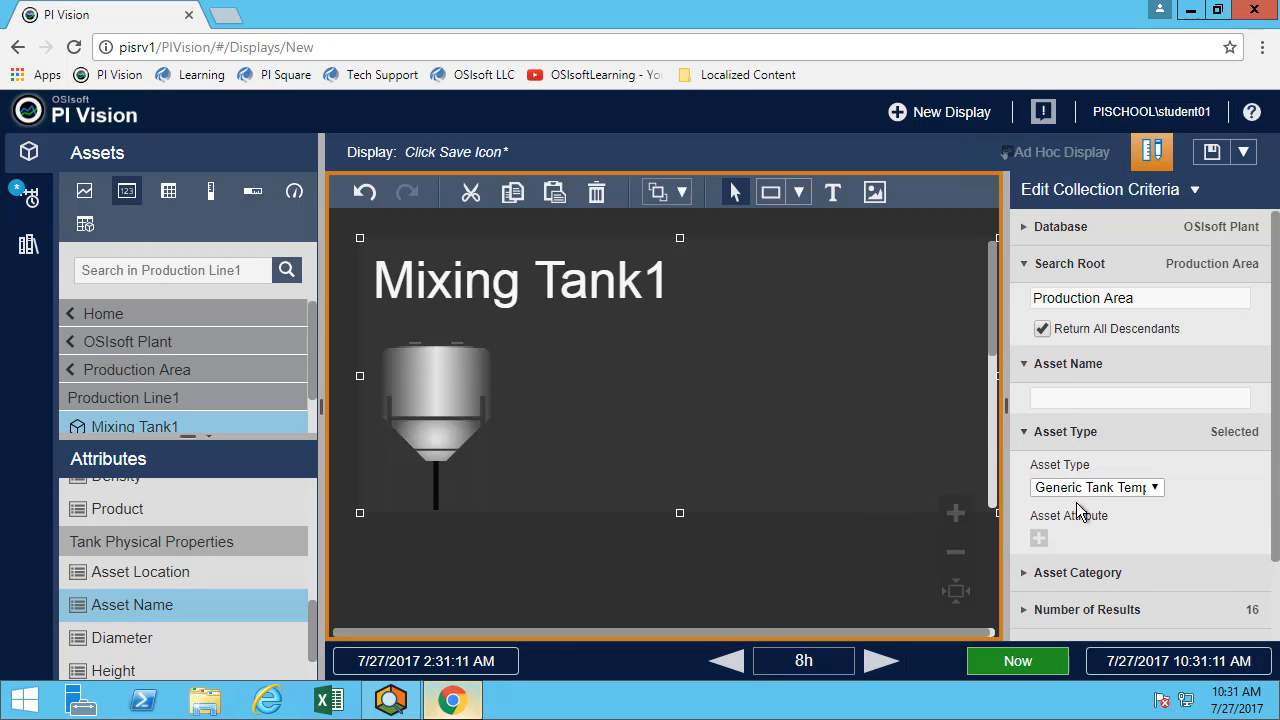
{"action": "mouse_move", "coordinate": [1044, 554]}
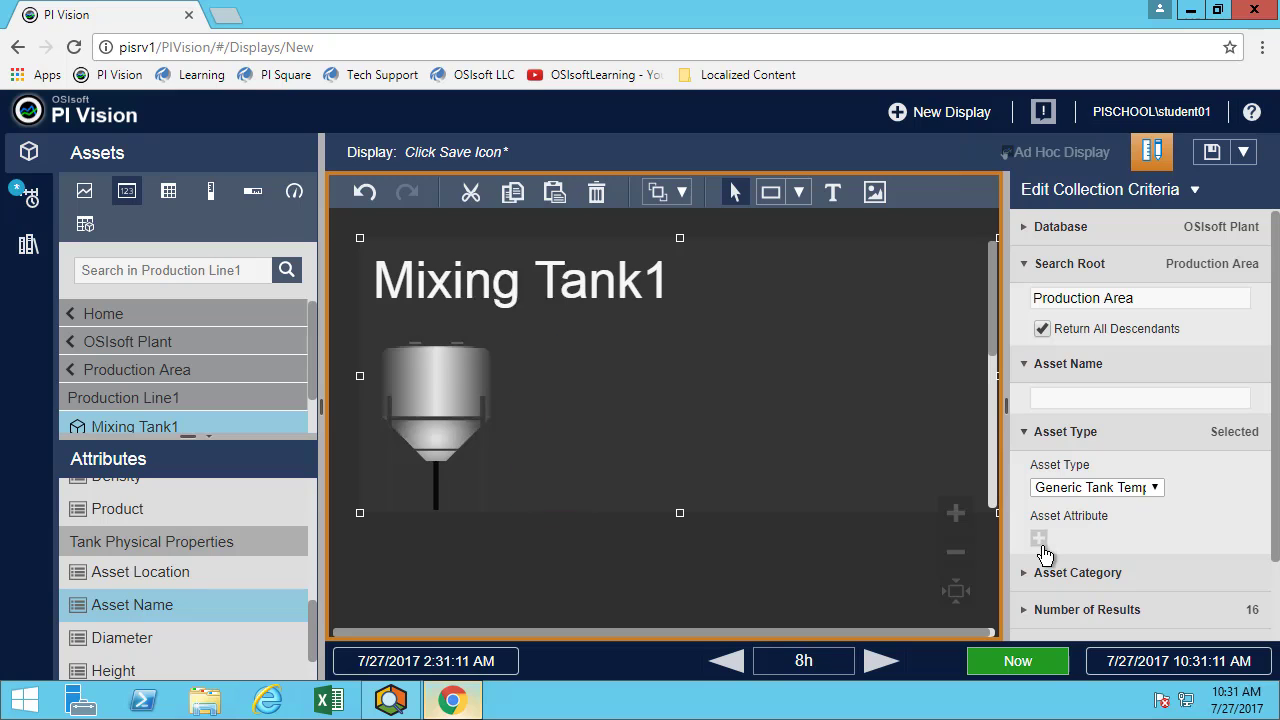
- Add a Level less than 4 attribute condition to the collection's asset filter
{"action": "left_click", "coordinate": [1038, 540]}
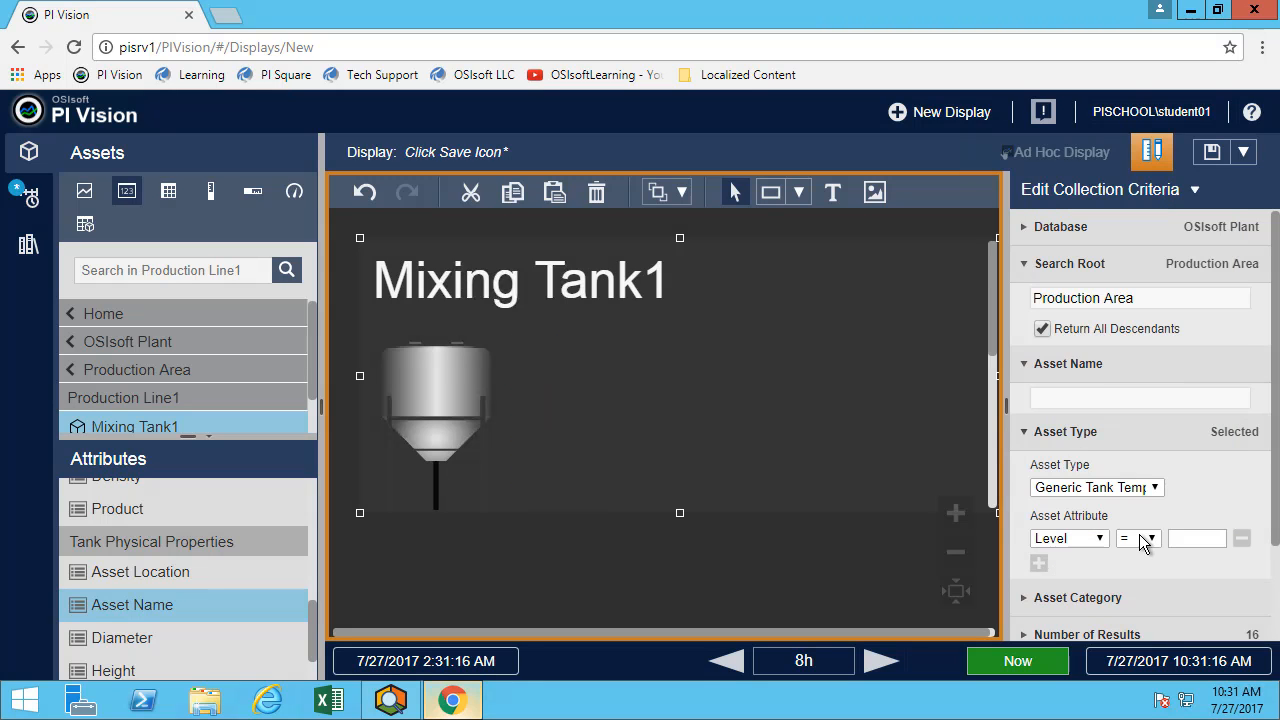
{"action": "left_click", "coordinate": [1138, 538]}
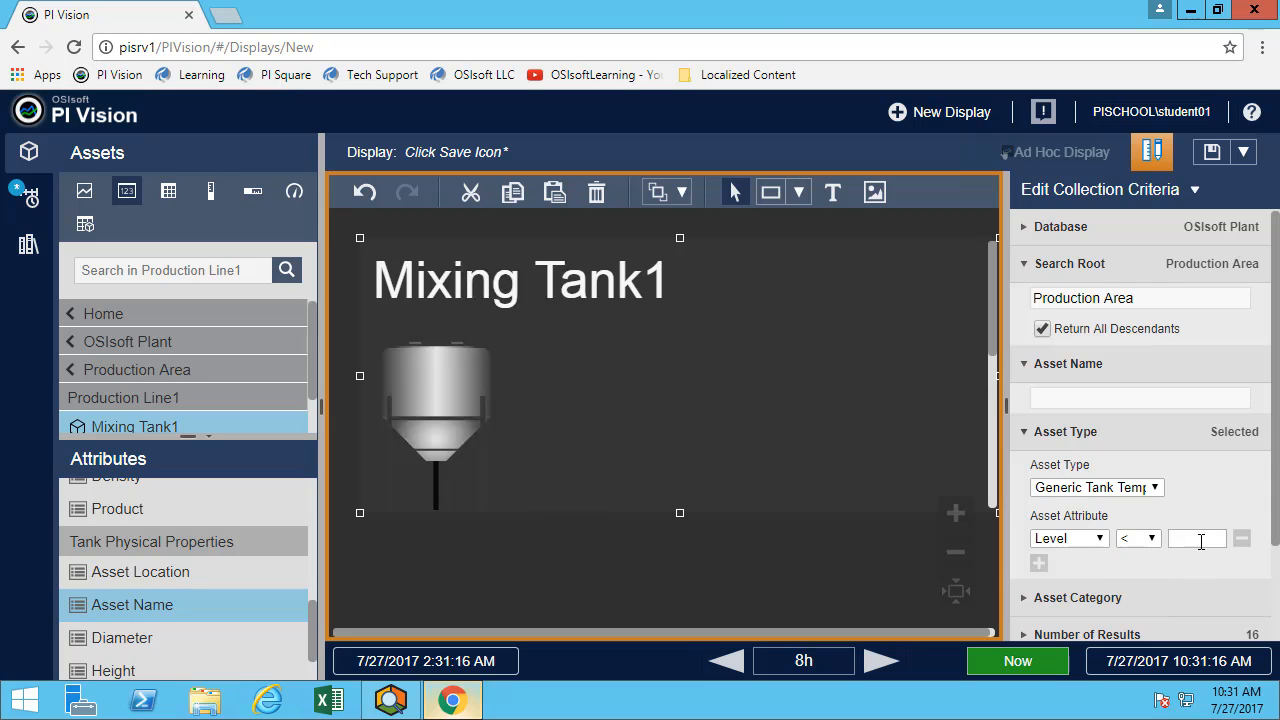
{"action": "type", "text": "4"}
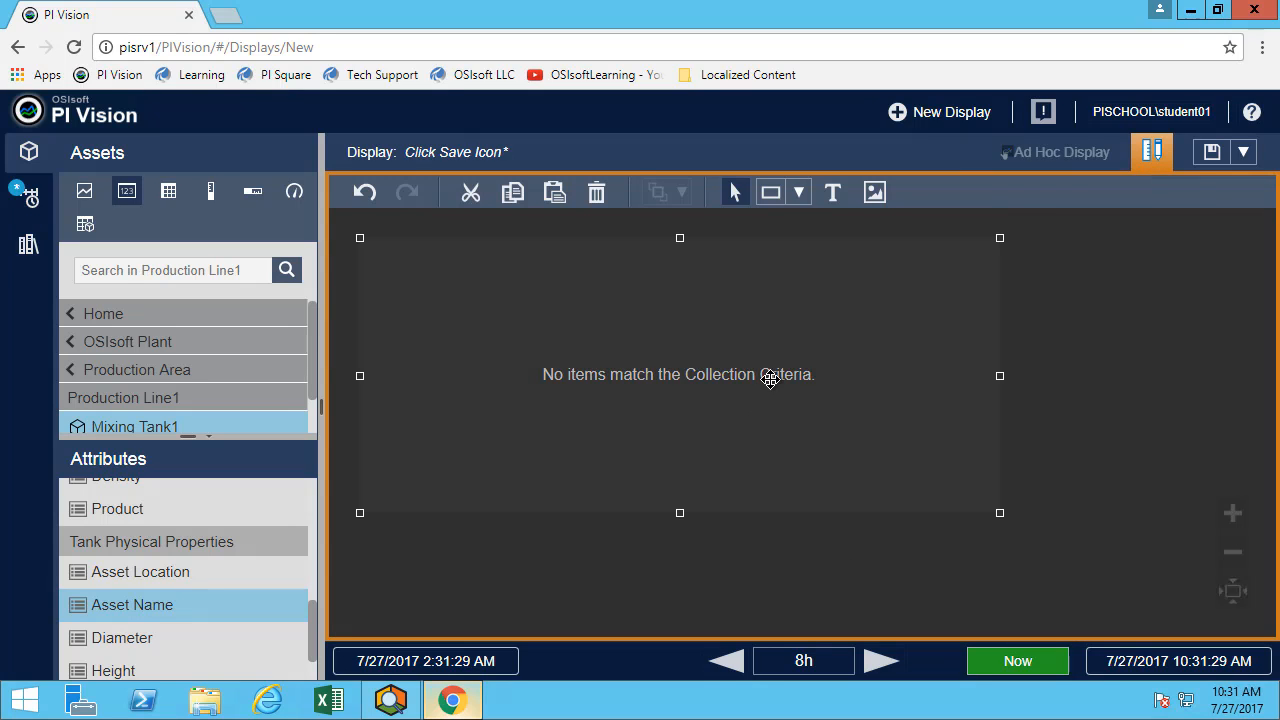
{"action": "mouse_move", "coordinate": [770, 390]}
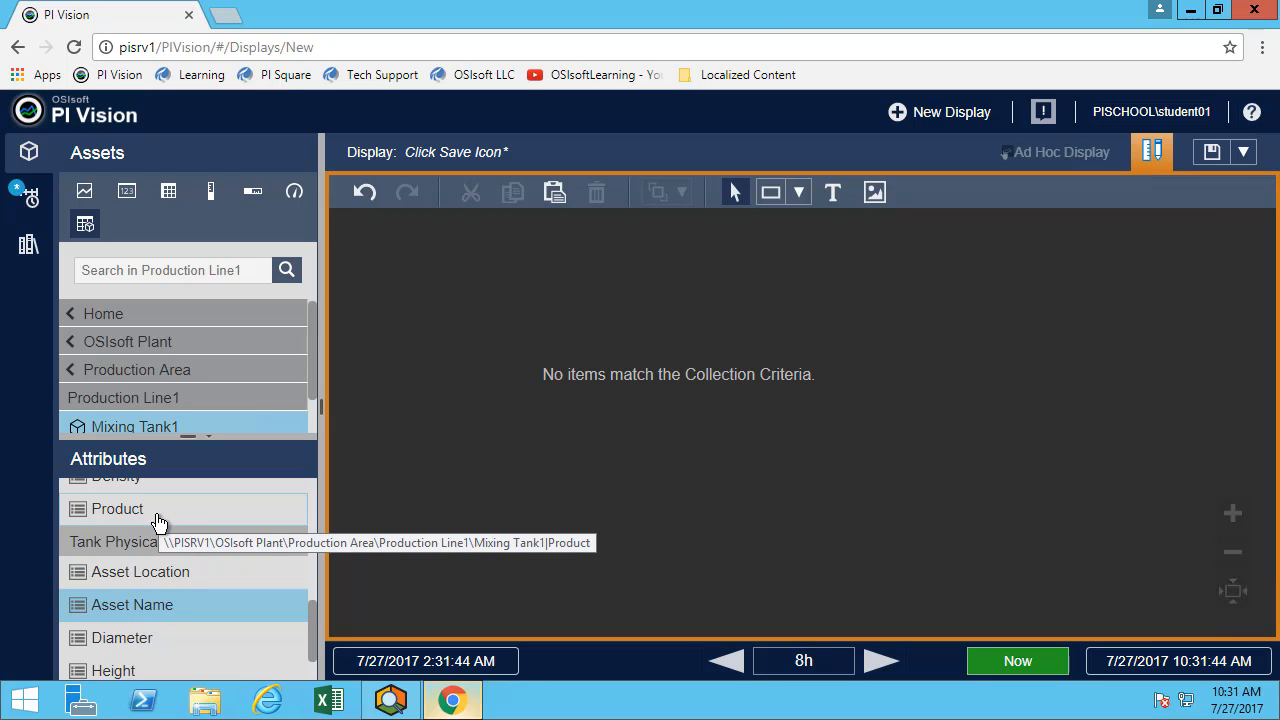
{"action": "mouse_move", "coordinate": [136, 610]}
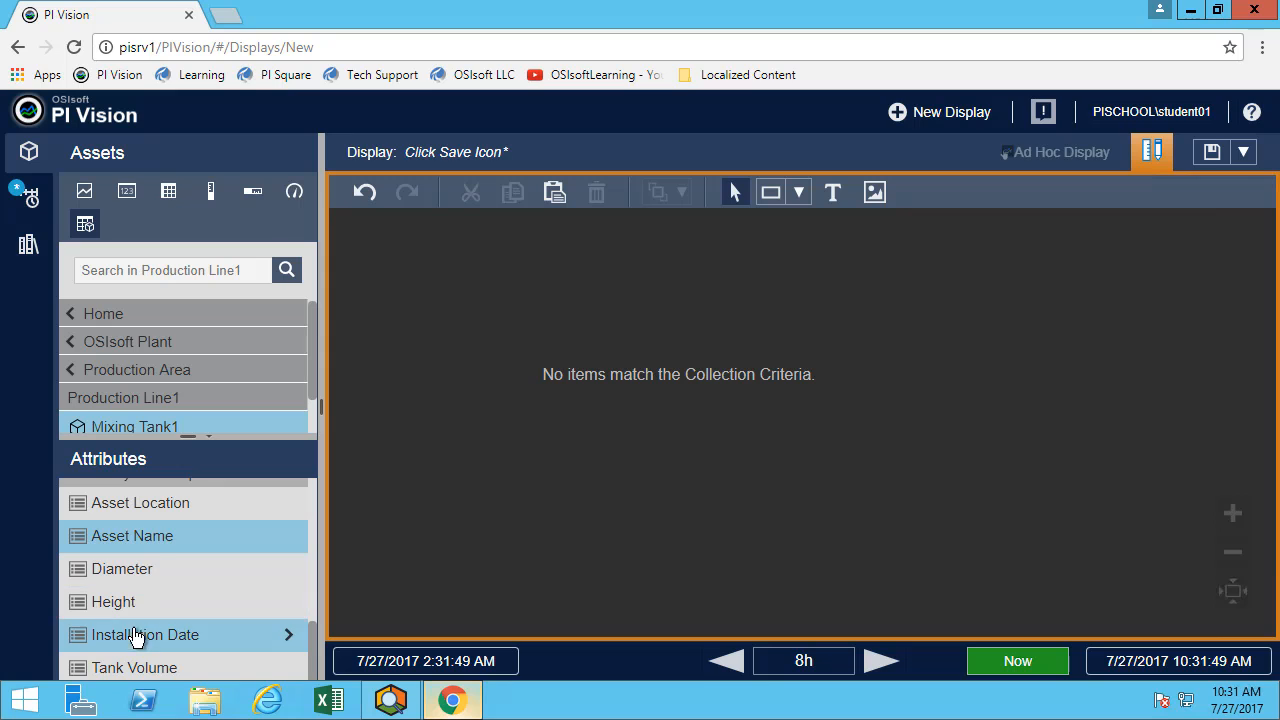
{"action": "mouse_move", "coordinate": [178, 644]}
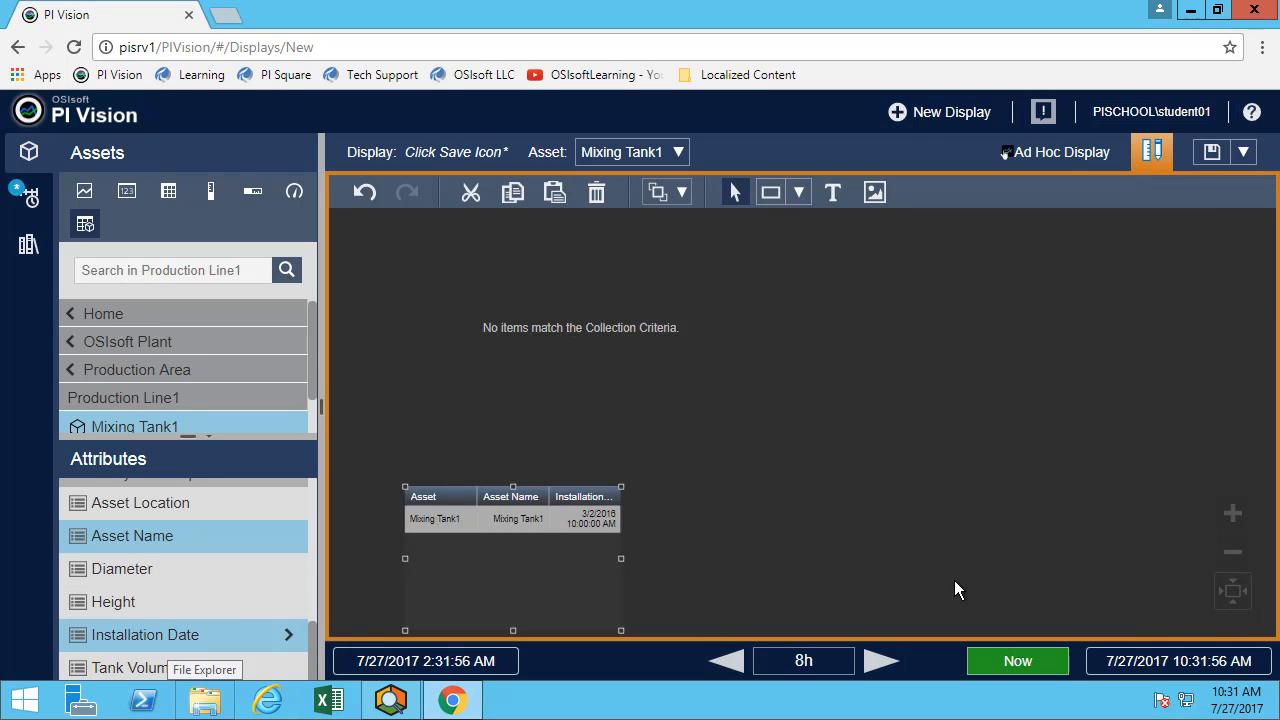
{"action": "mouse_move", "coordinate": [176, 512]}
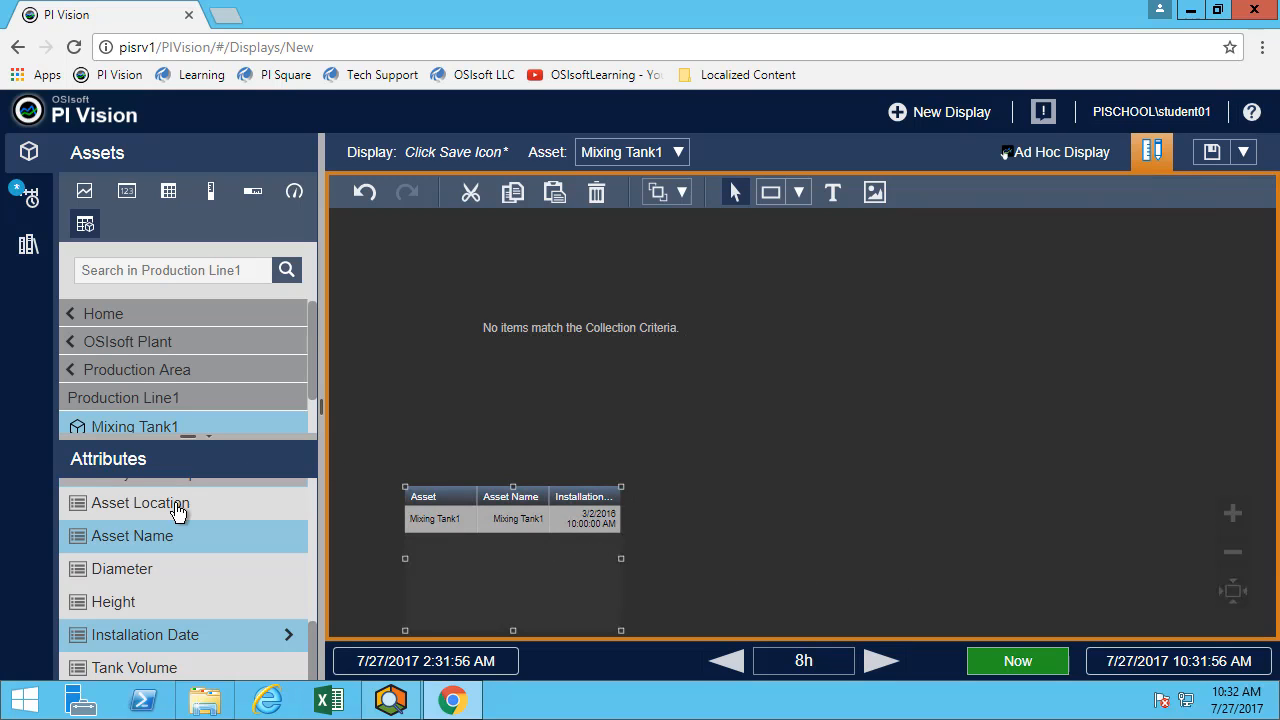
- Return to Production Area in the asset tree for building the asset comparison table
{"action": "left_click", "coordinate": [124, 396]}
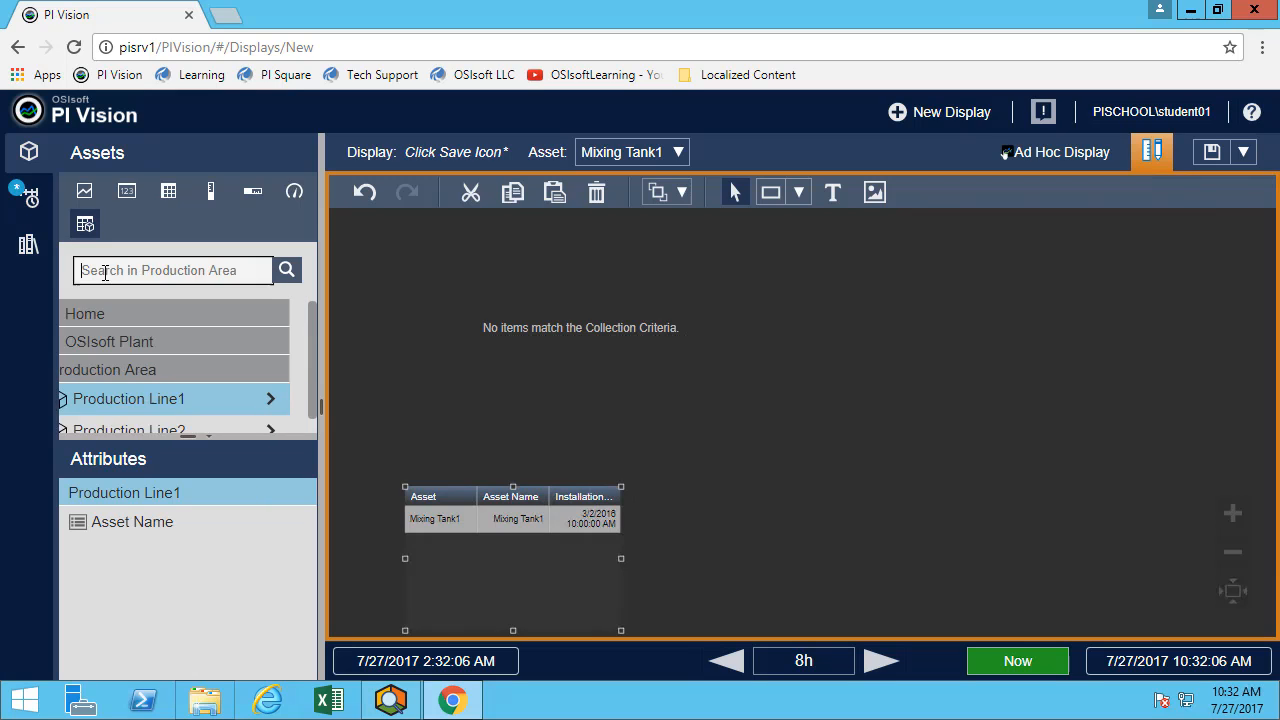
- Search assets for *tank* and add Mixing Tank2, Storage Tank2 and Storage Tank1 to the table
{"action": "type", "text": "*"}
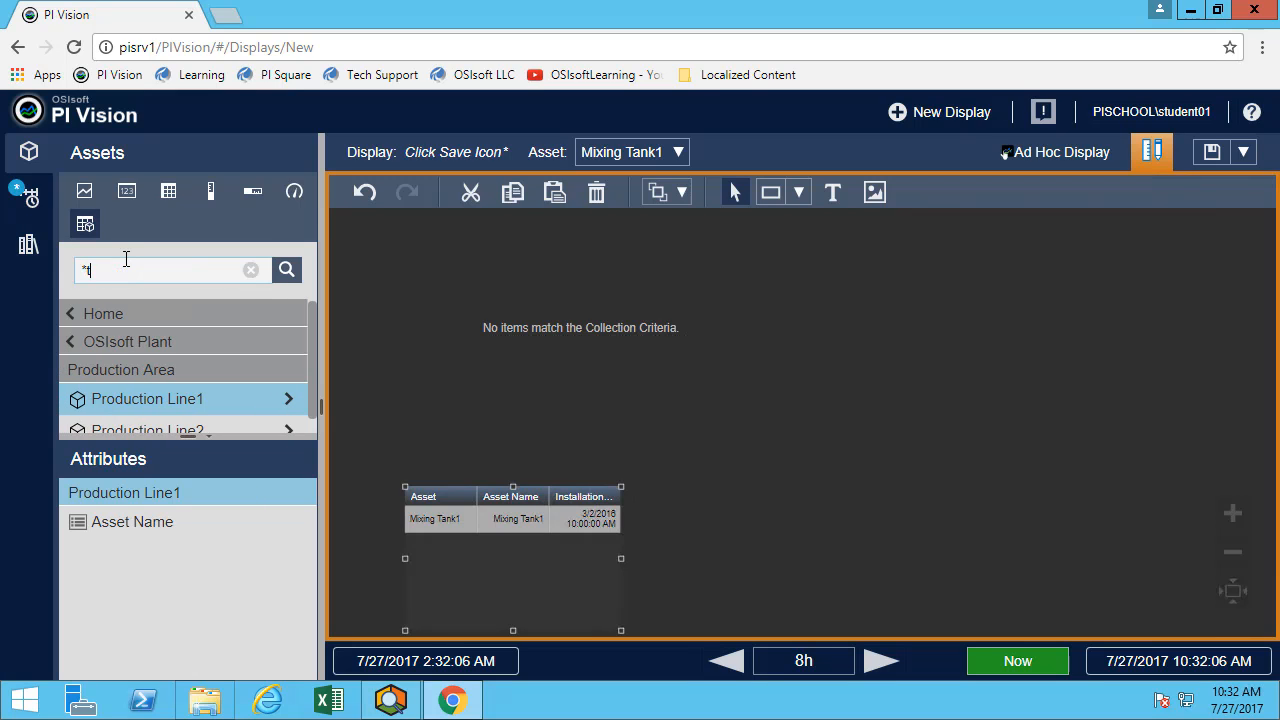
{"action": "type", "text": "tank*"}
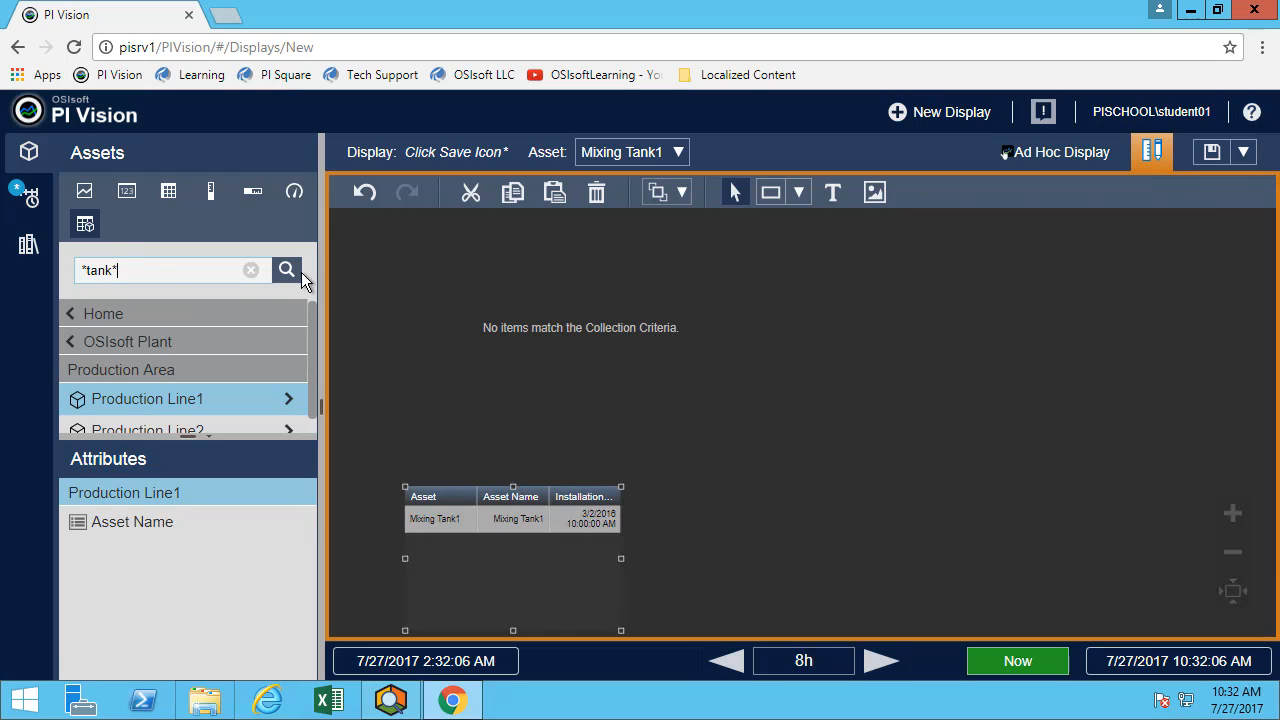
{"action": "left_click", "coordinate": [288, 270]}
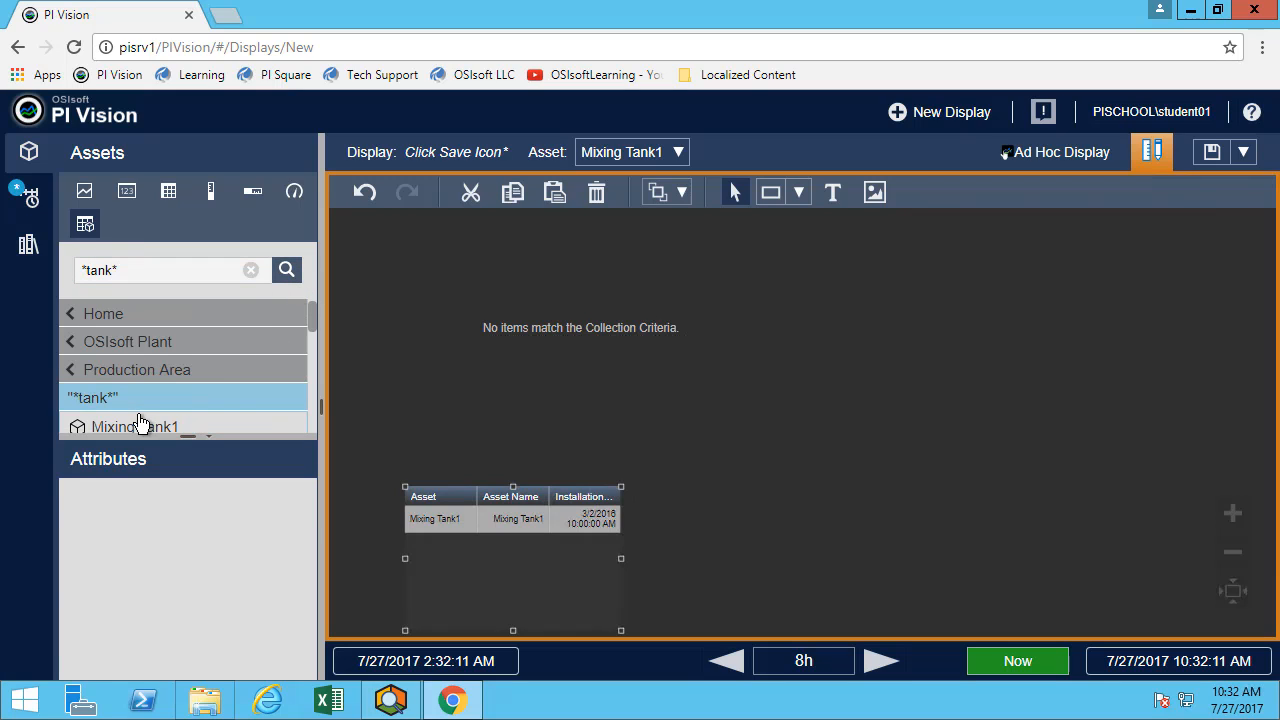
{"action": "left_click", "coordinate": [134, 426]}
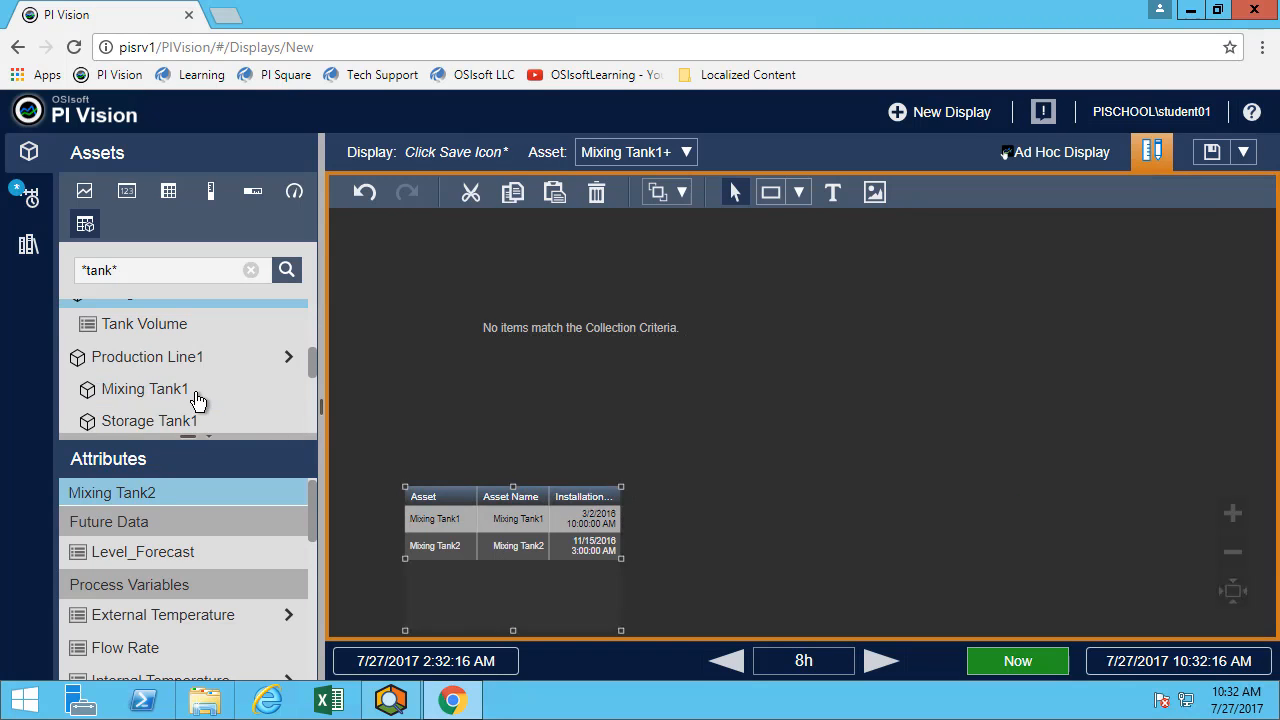
{"action": "scroll", "scroll_direction": "down", "scroll_amount": 3}
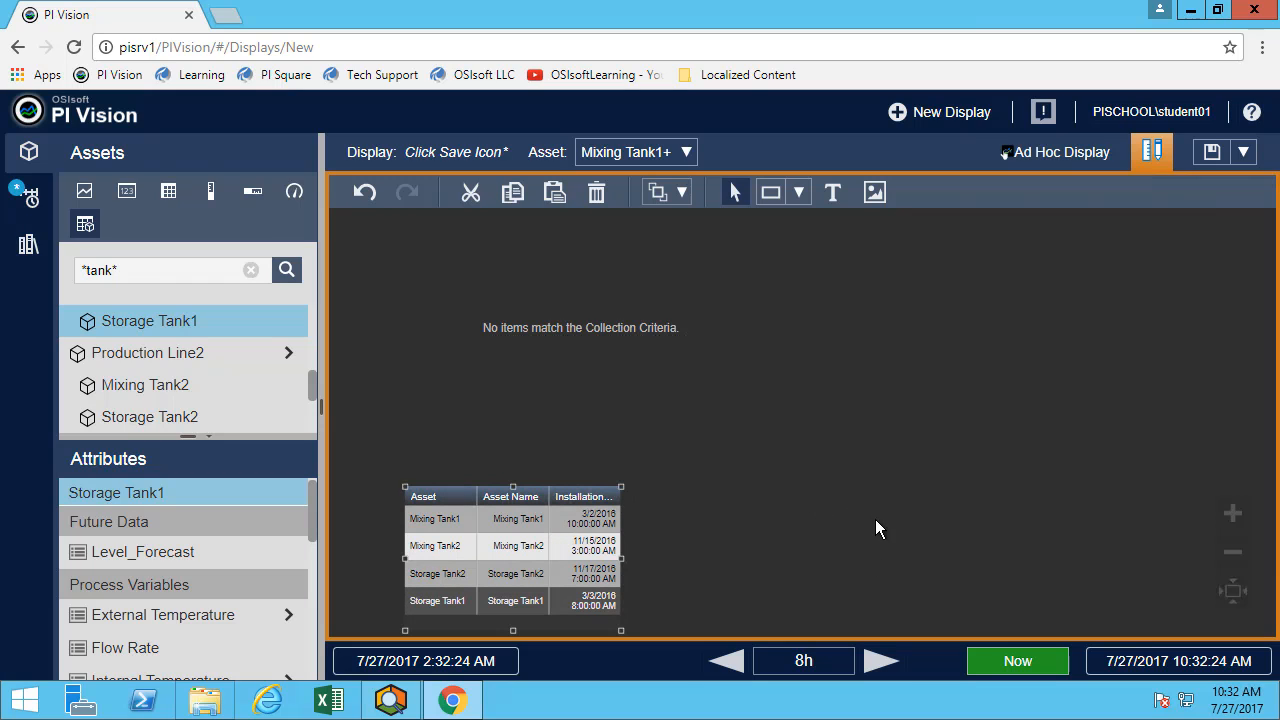
- Edit the collection criteria so Level is less than 6 and refresh to show both mixing tanks
{"action": "right_click", "coordinate": [580, 328]}
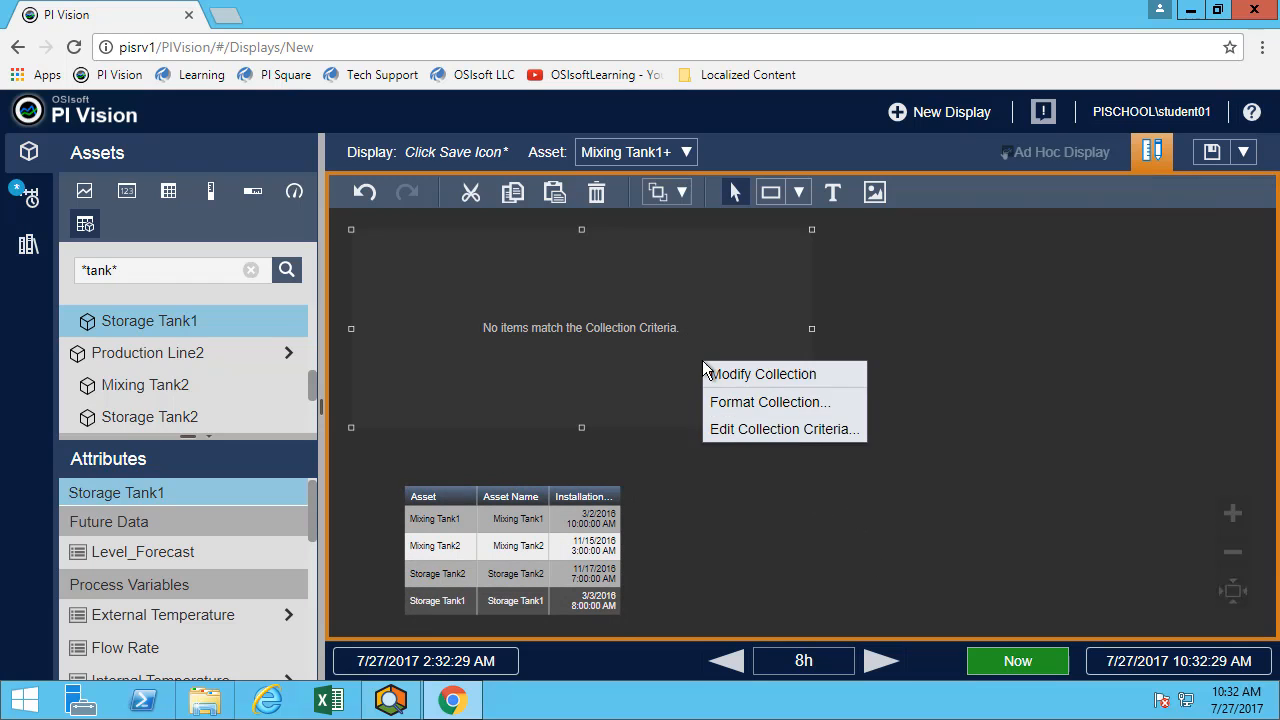
{"action": "mouse_move", "coordinate": [736, 434]}
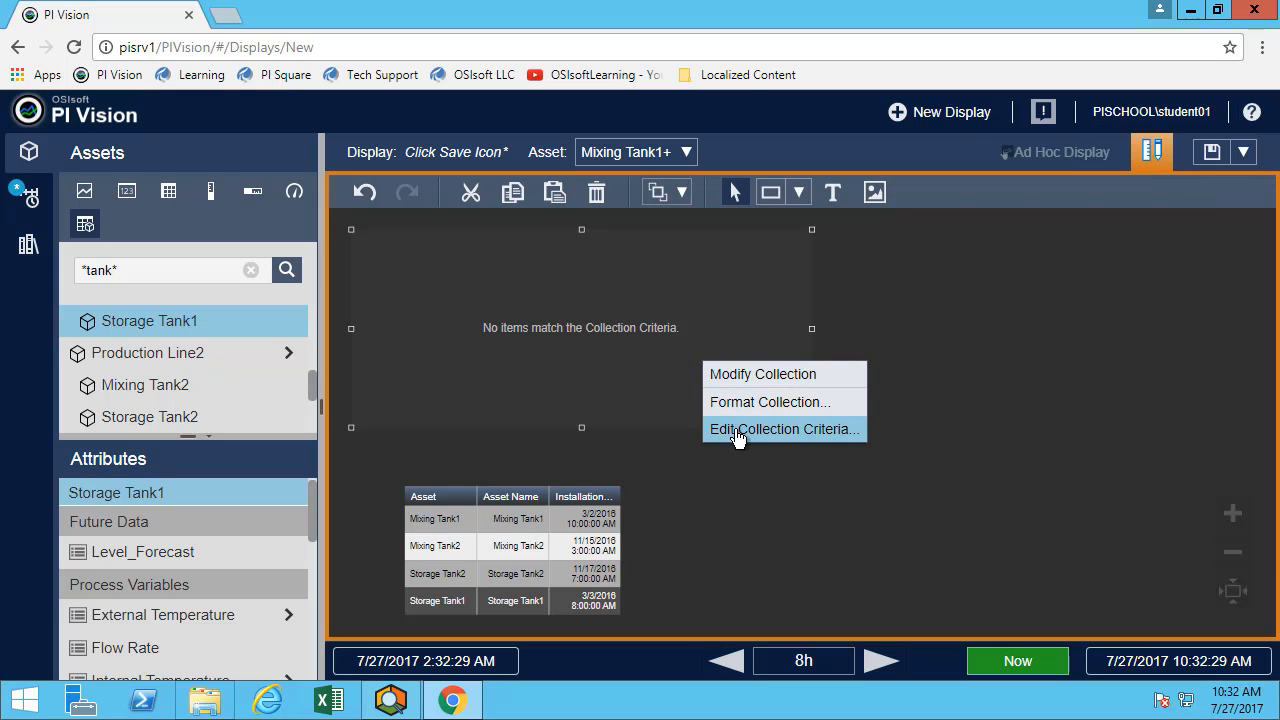
{"action": "left_click", "coordinate": [784, 428]}
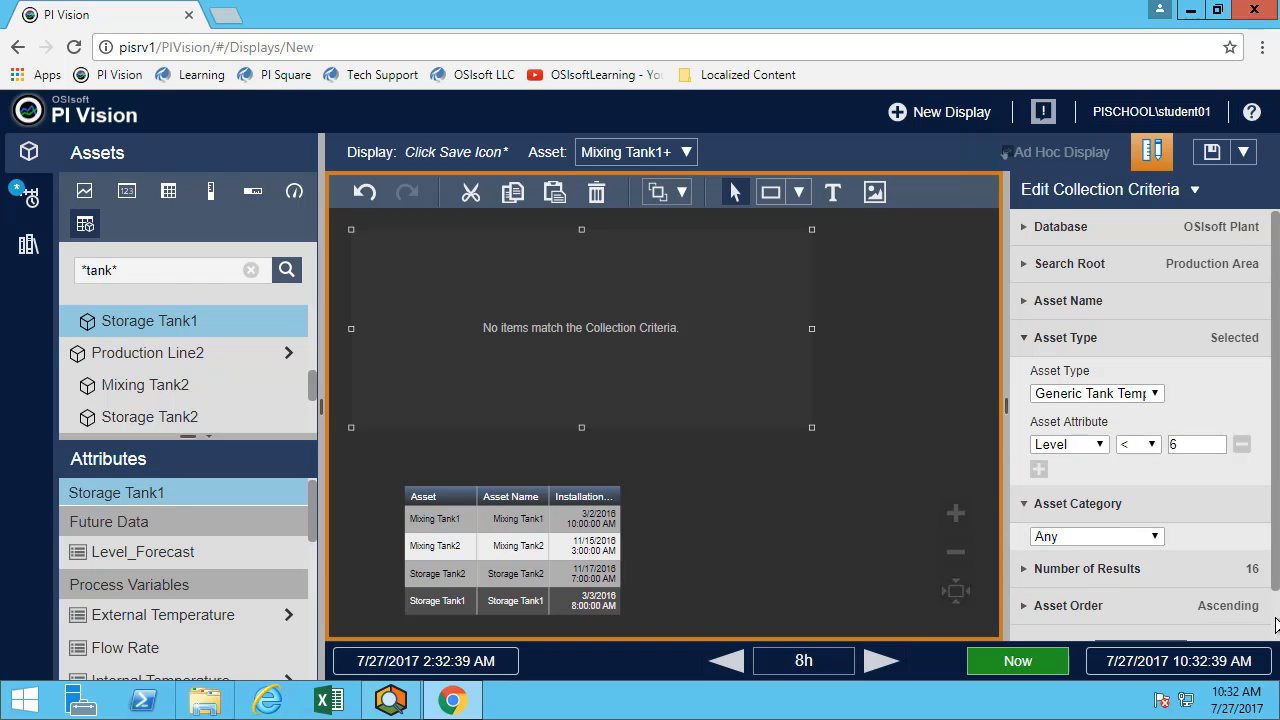
{"action": "left_click", "coordinate": [1140, 598]}
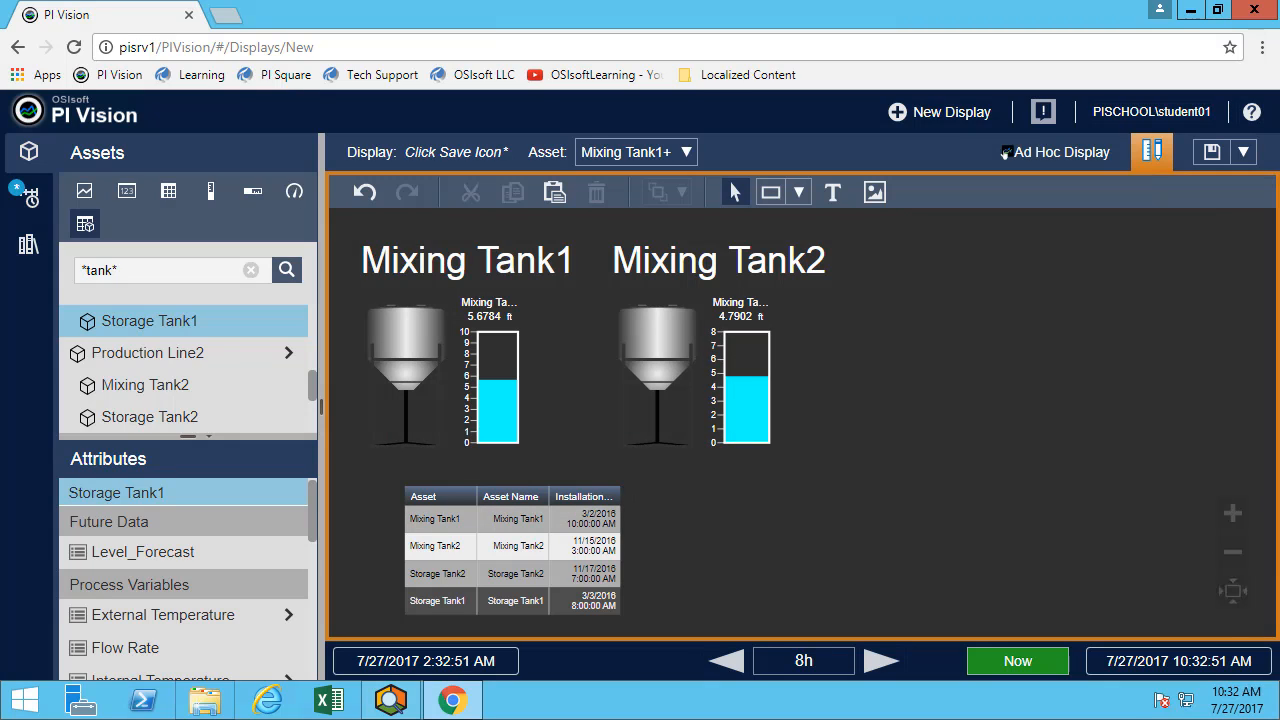
{"action": "left_click", "coordinate": [510, 560]}
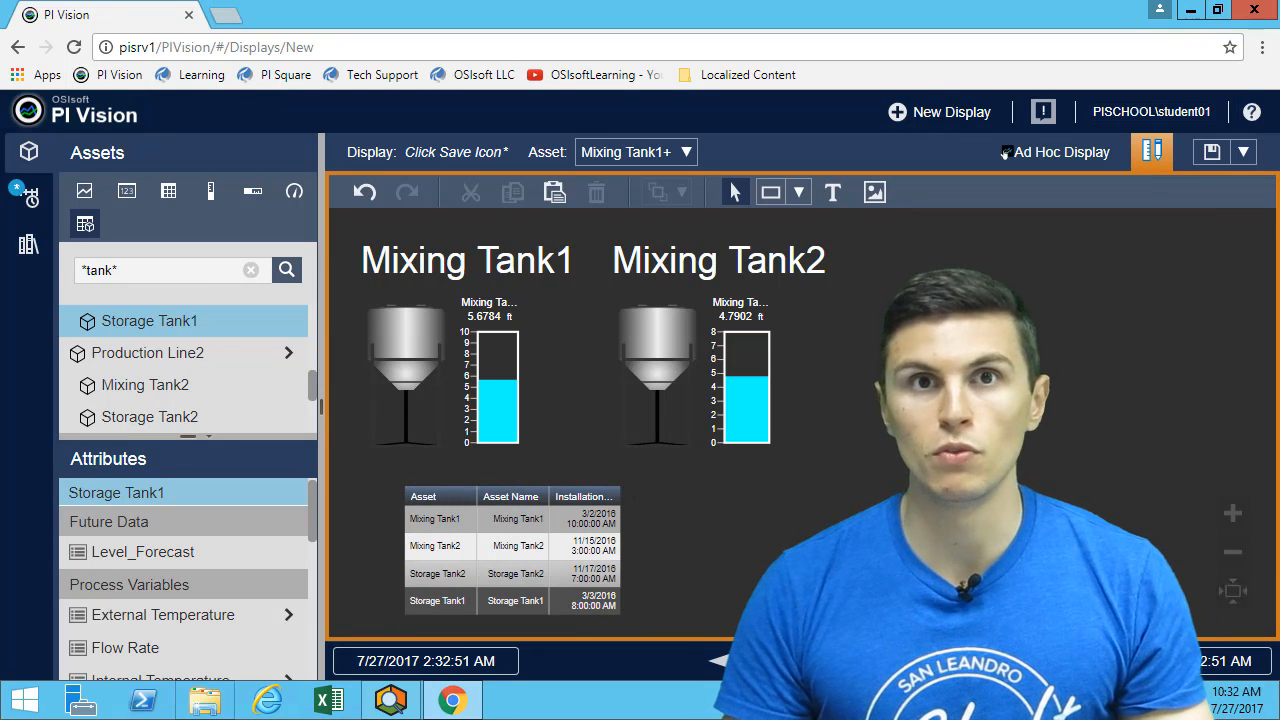
{"action": "left_click", "coordinate": [508, 550]}
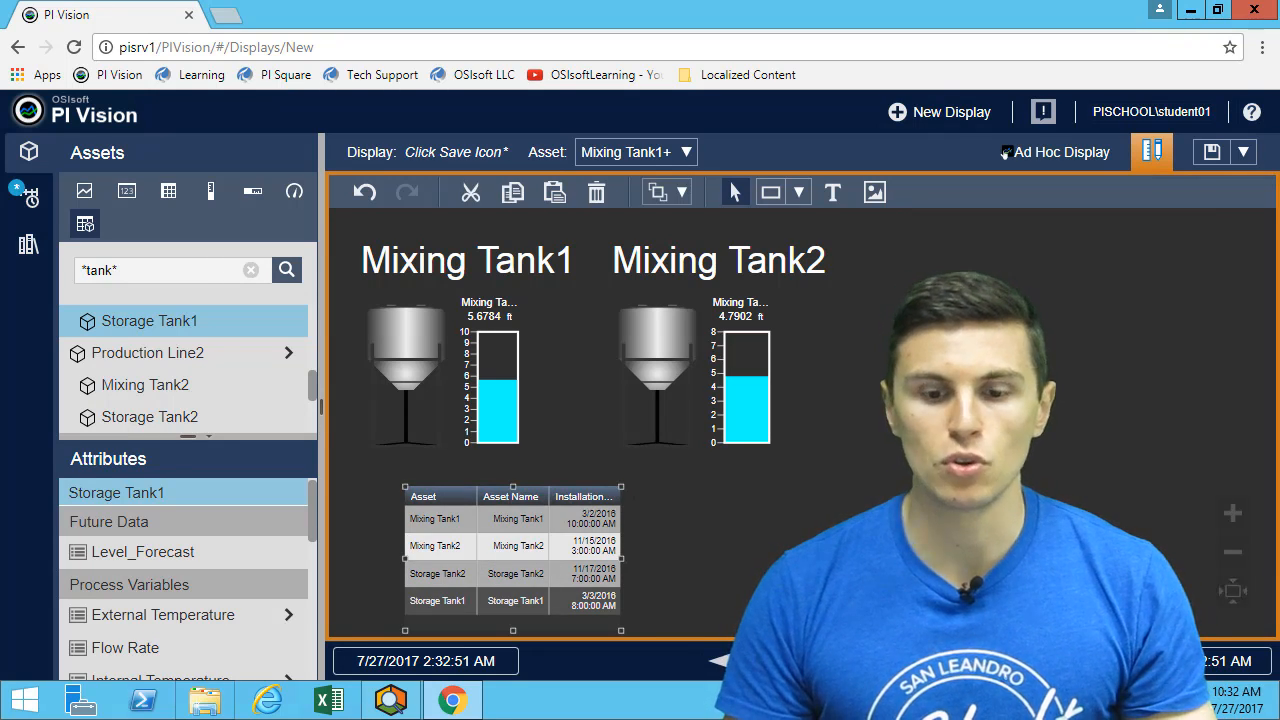